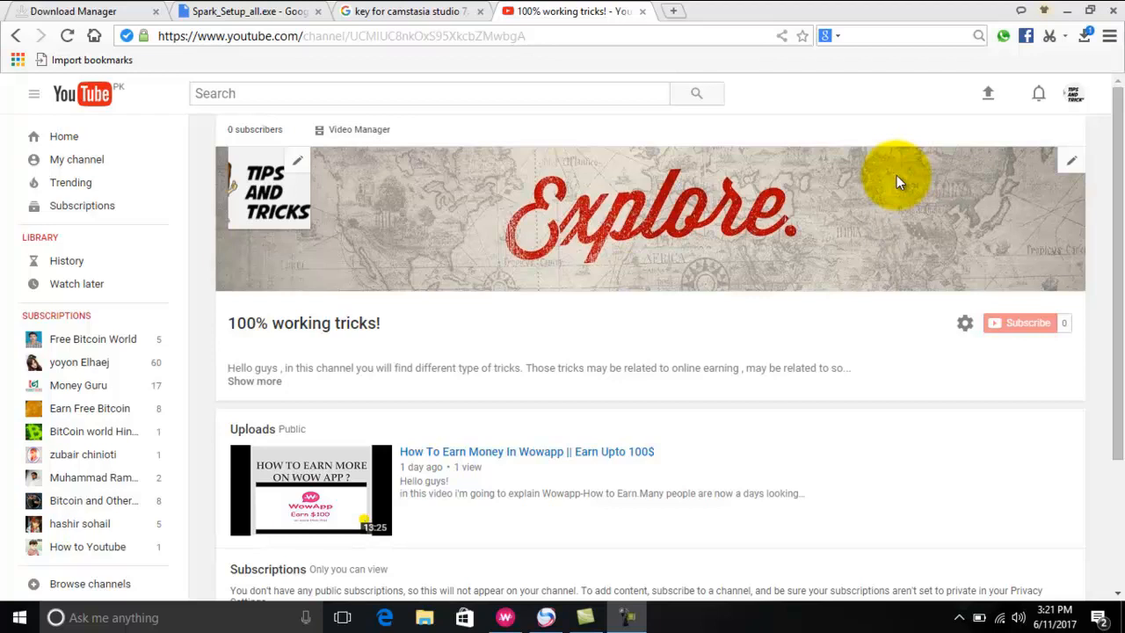
pyautogui.moveTo(989, 66)
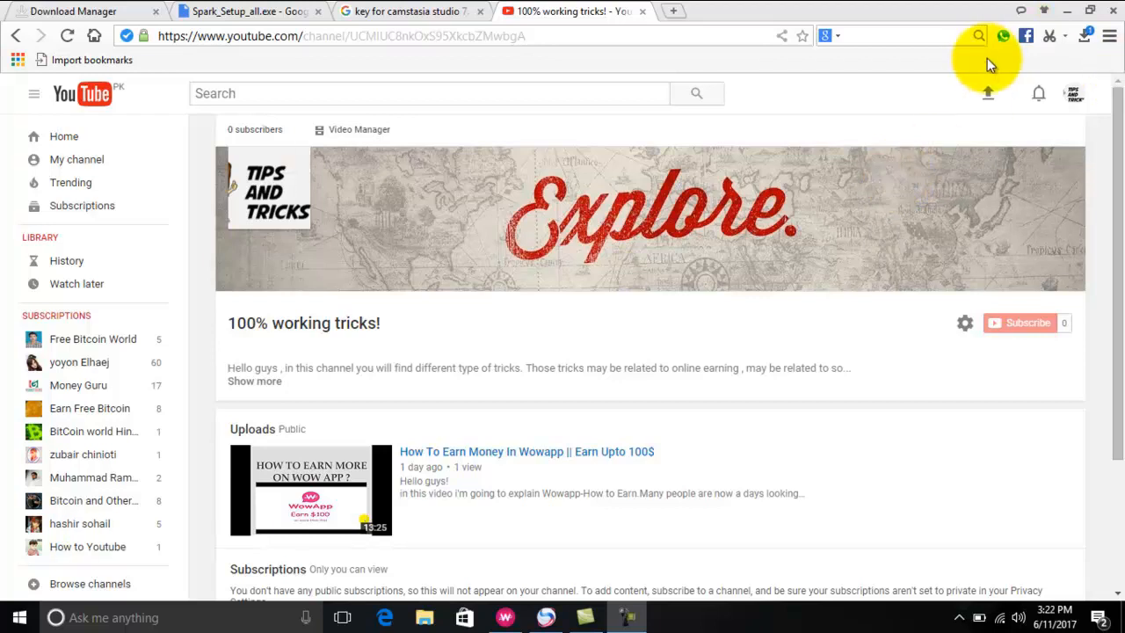
pyautogui.moveTo(823, 175)
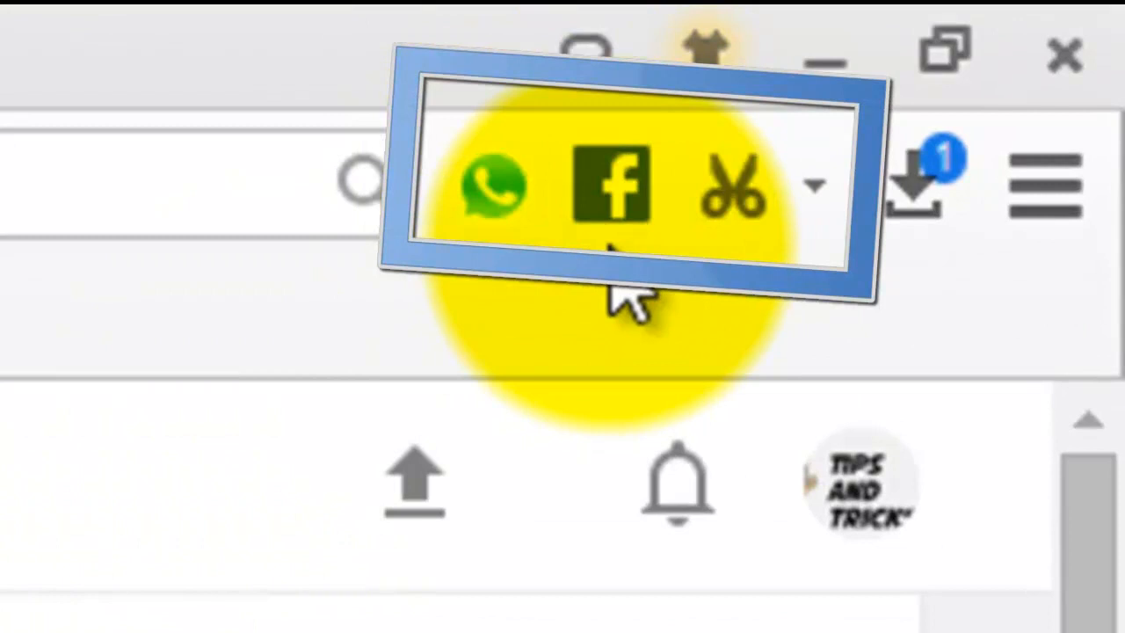
pyautogui.moveTo(734, 184)
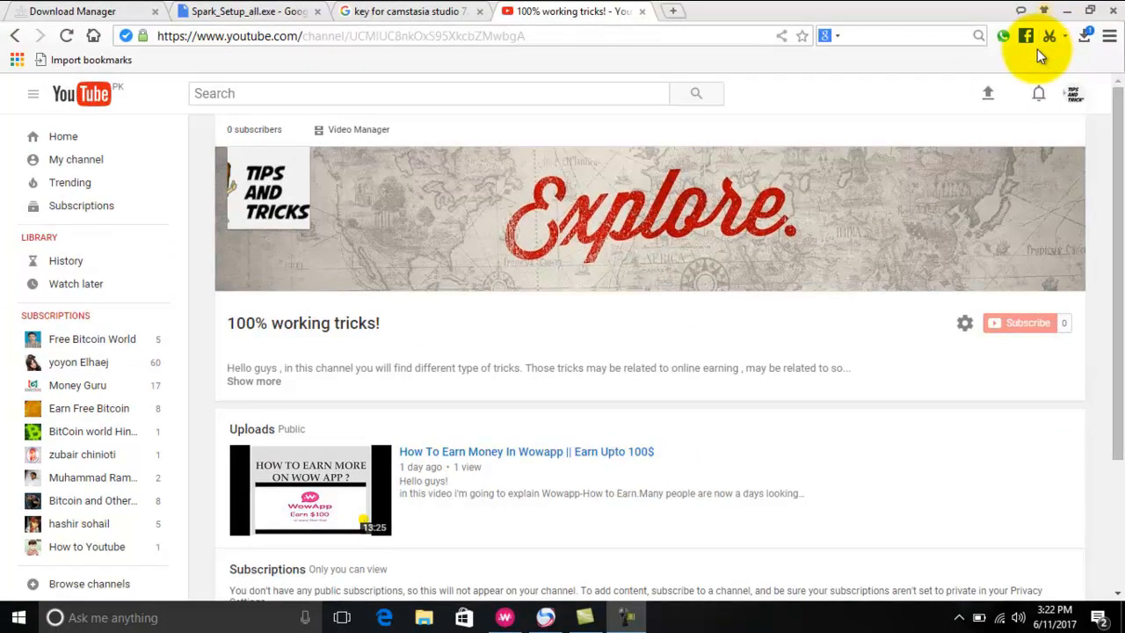
pyautogui.moveTo(1037, 66)
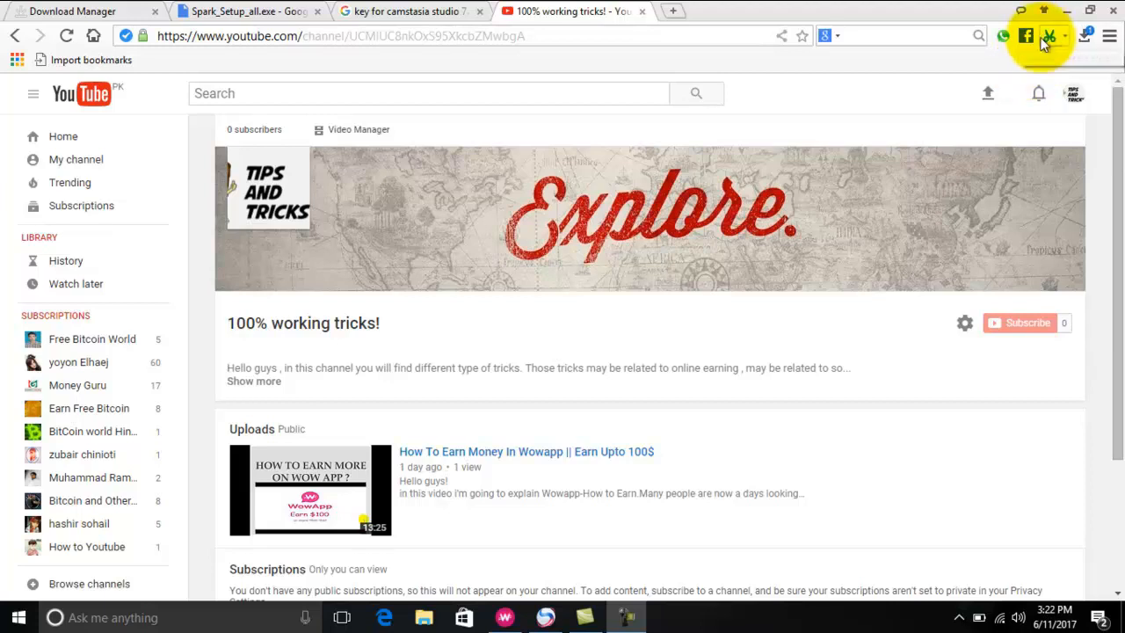
pyautogui.moveTo(1028, 121)
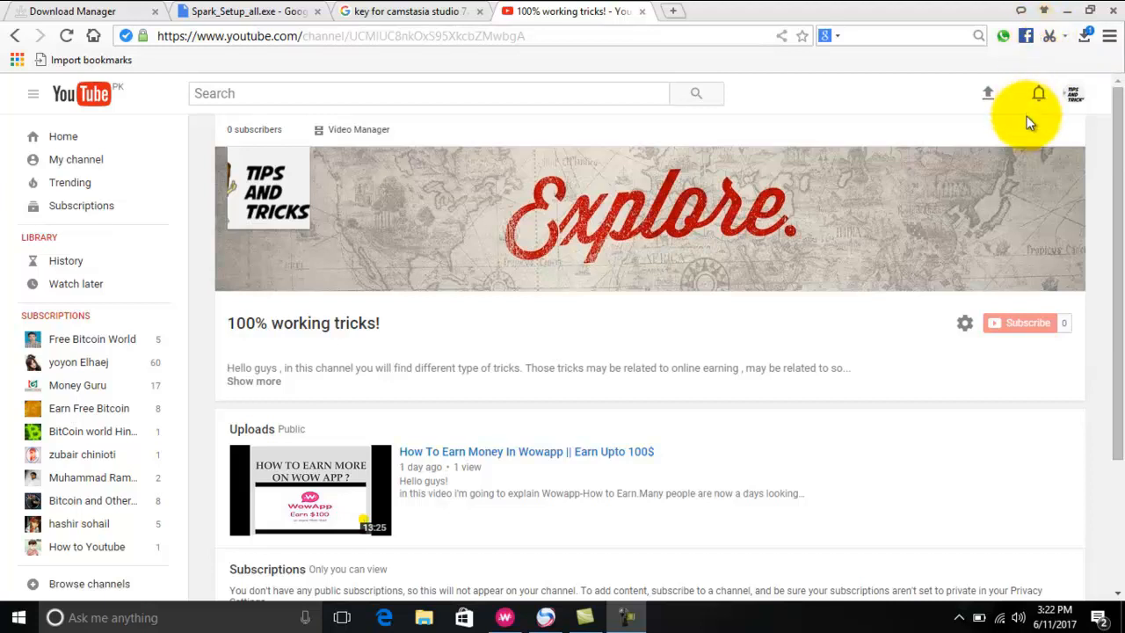
pyautogui.moveTo(1017, 59)
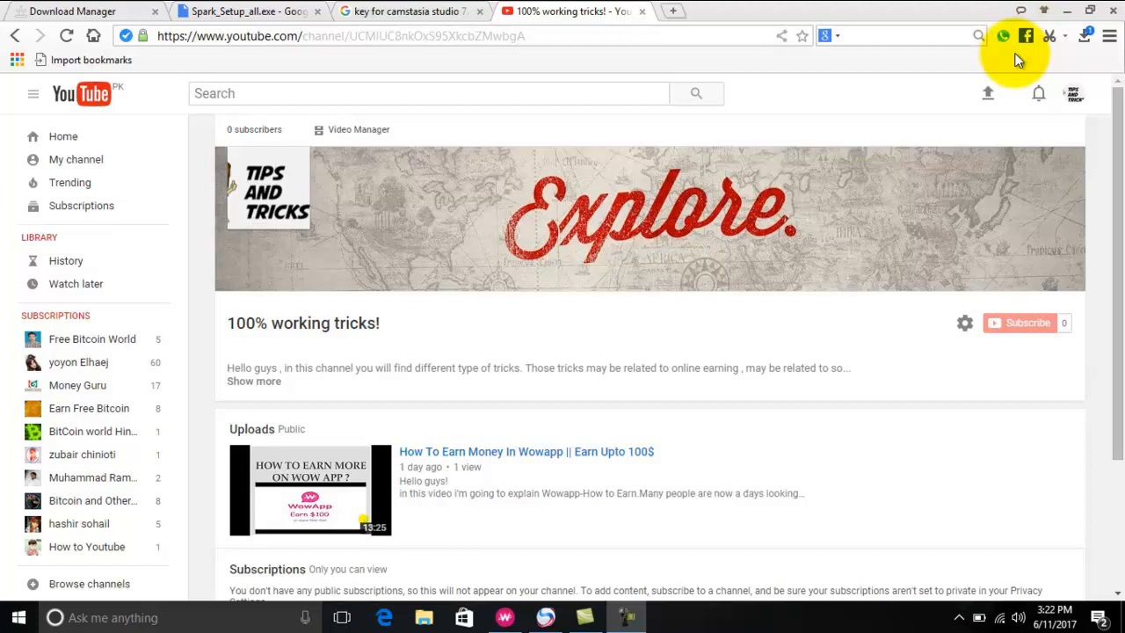
pyautogui.moveTo(1016, 61)
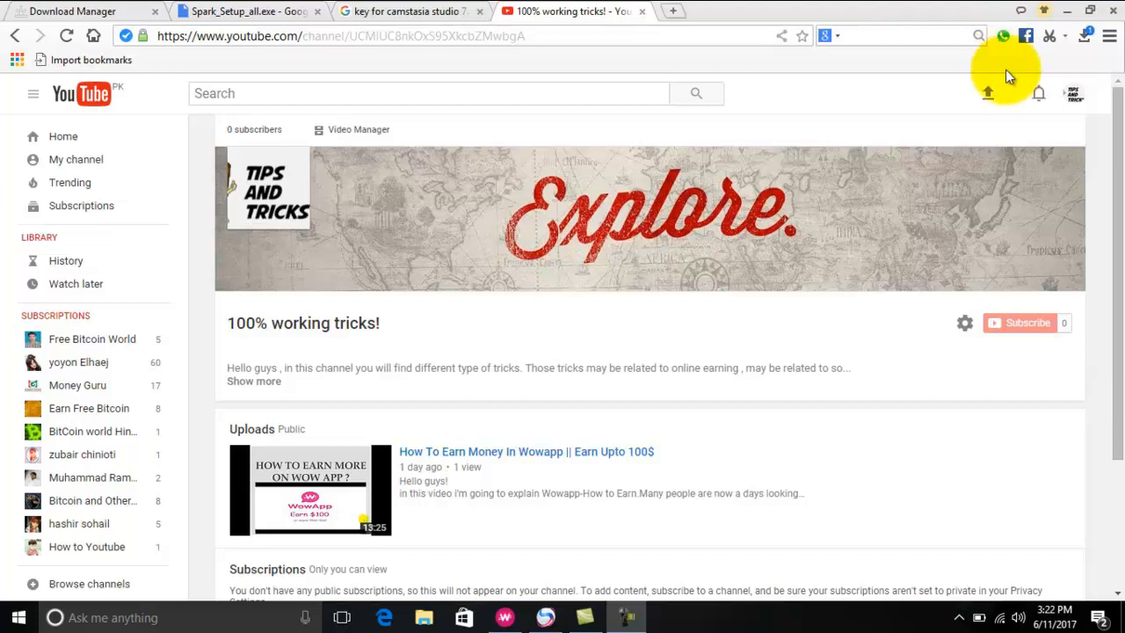
pyautogui.moveTo(1015, 84)
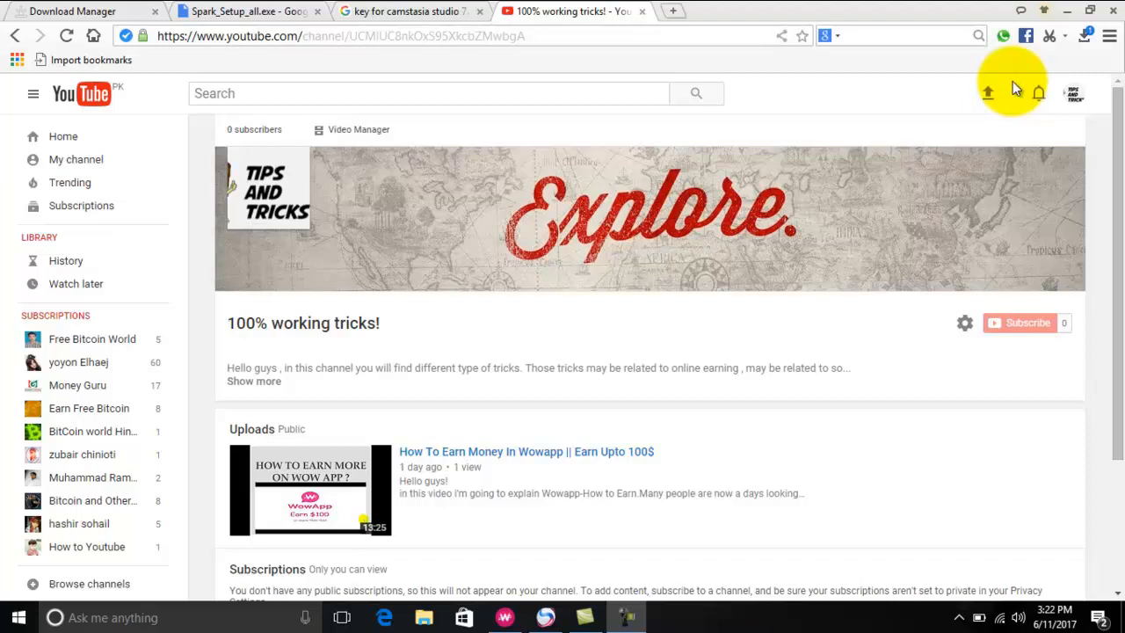
# Glance at the YouTube and Camtasia search tabs, ending on the Spark_Setup_all.exe Drive page
pyautogui.click(247, 10)
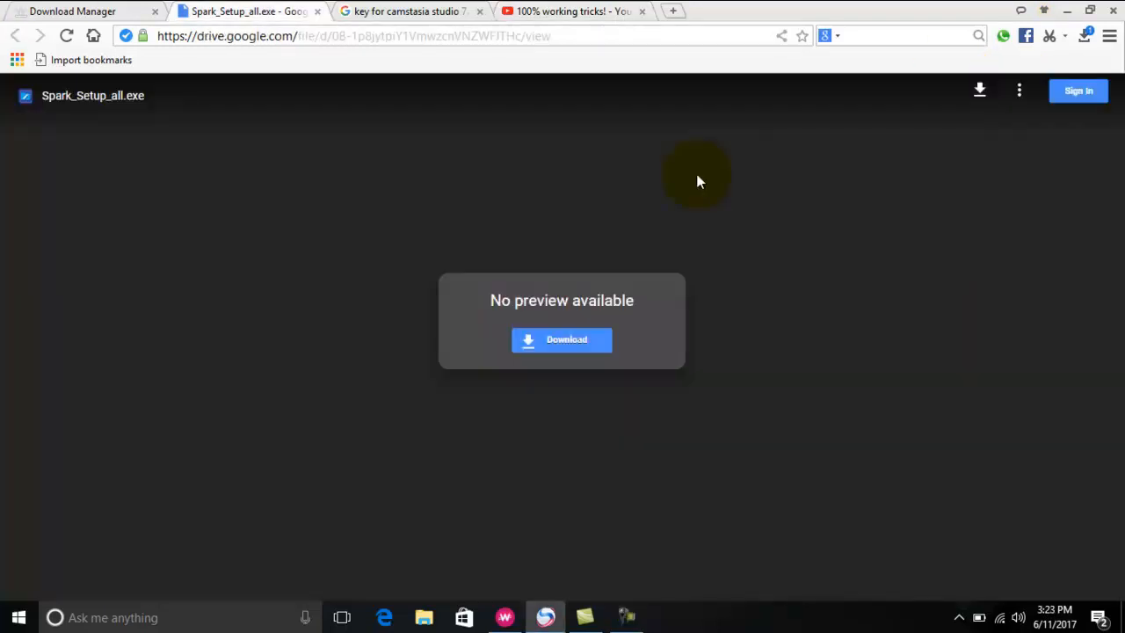
pyautogui.moveTo(628, 97)
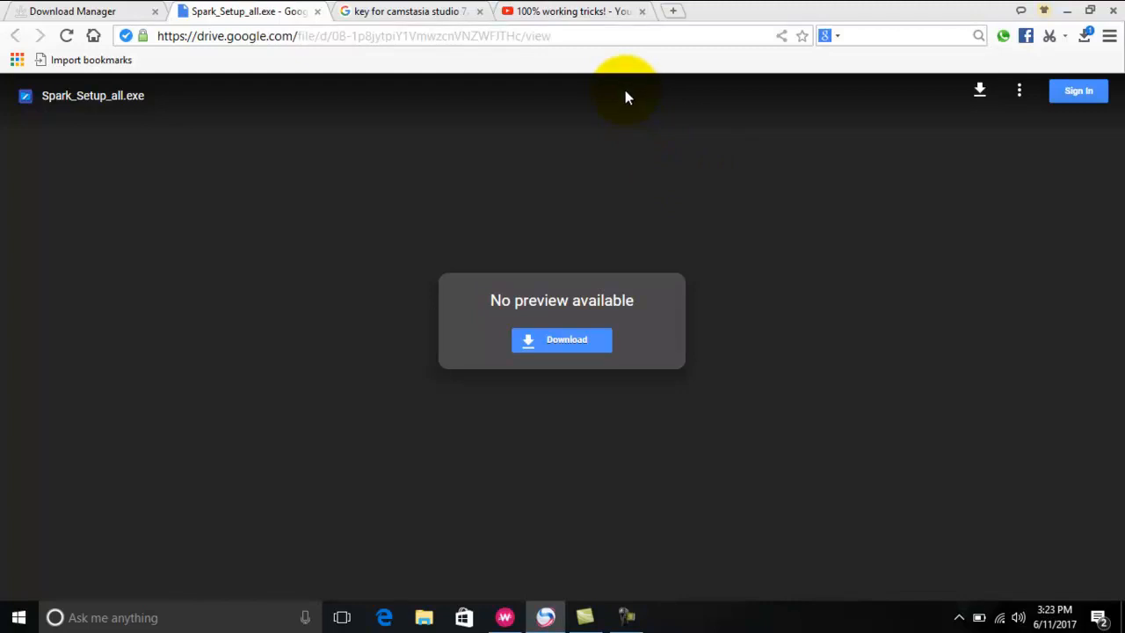
pyautogui.moveTo(626, 105)
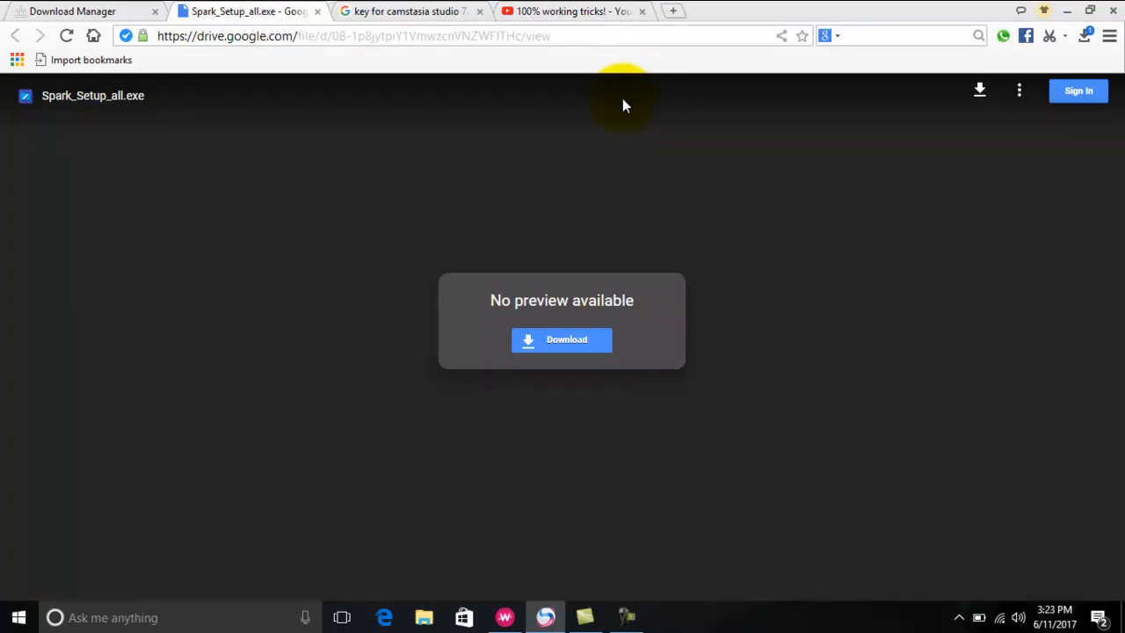
pyautogui.moveTo(237, 50)
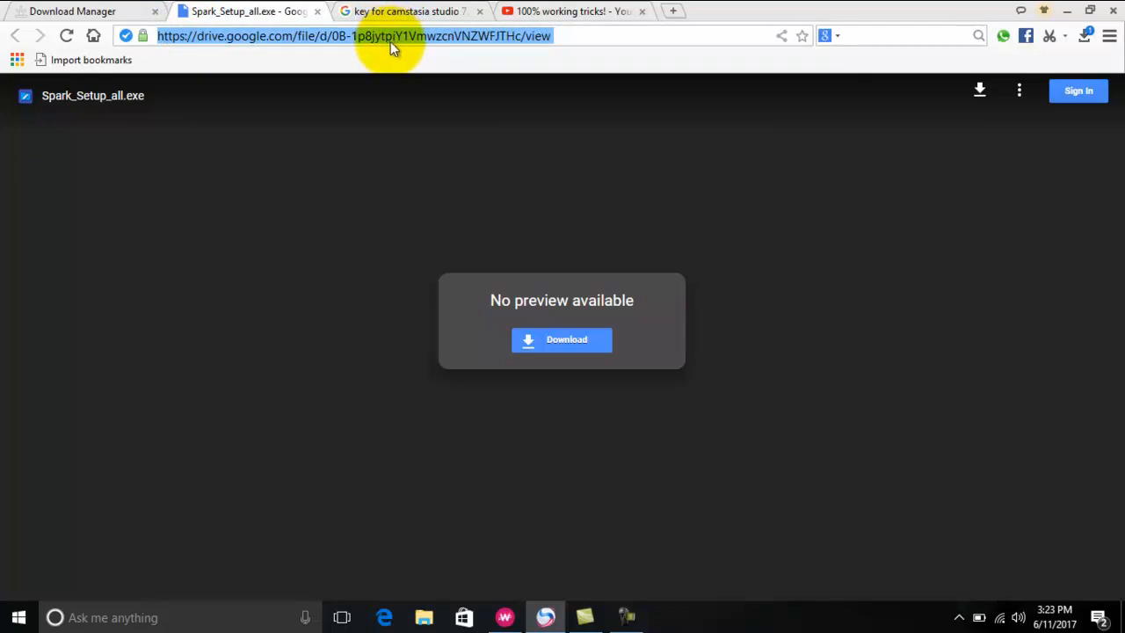
pyautogui.click(572, 12)
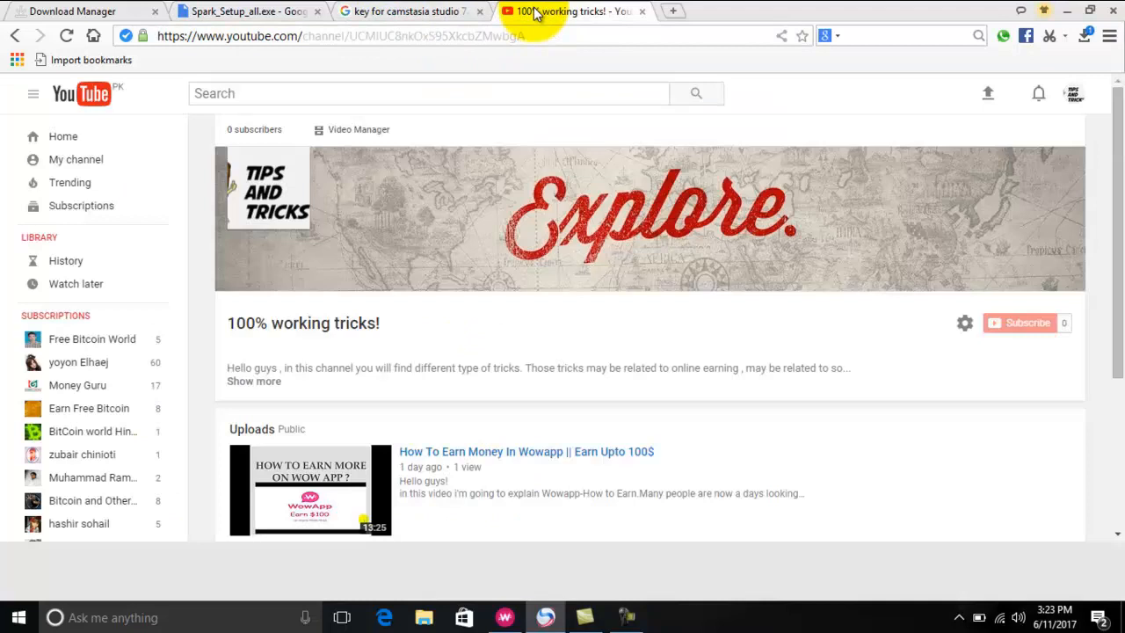
pyautogui.click(409, 10)
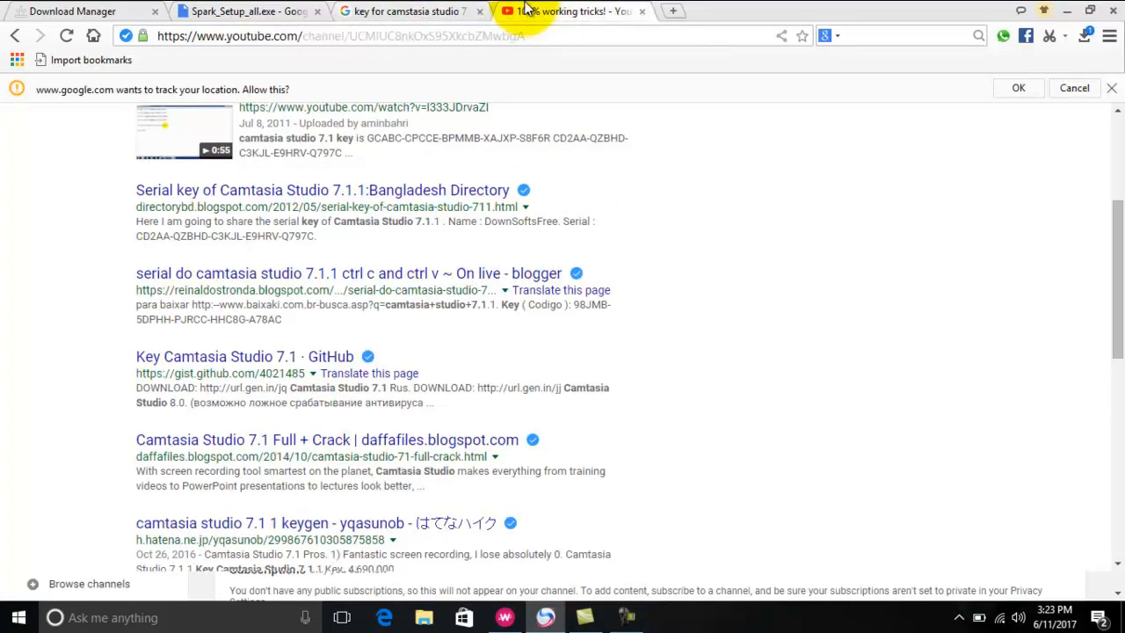
pyautogui.click(249, 10)
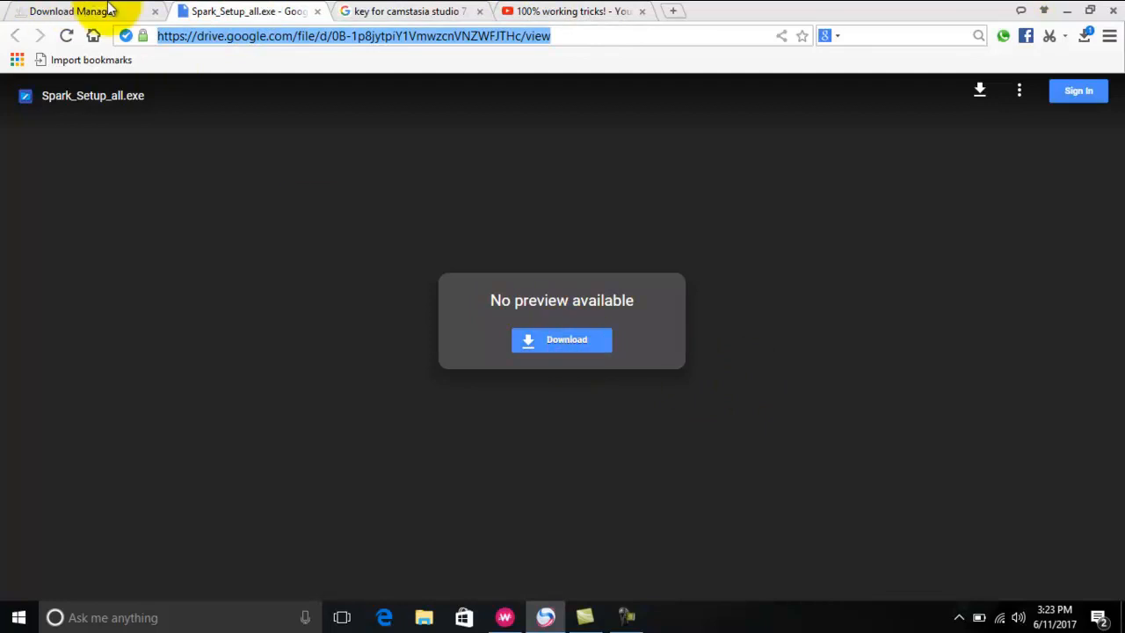
pyautogui.moveTo(1091, 42)
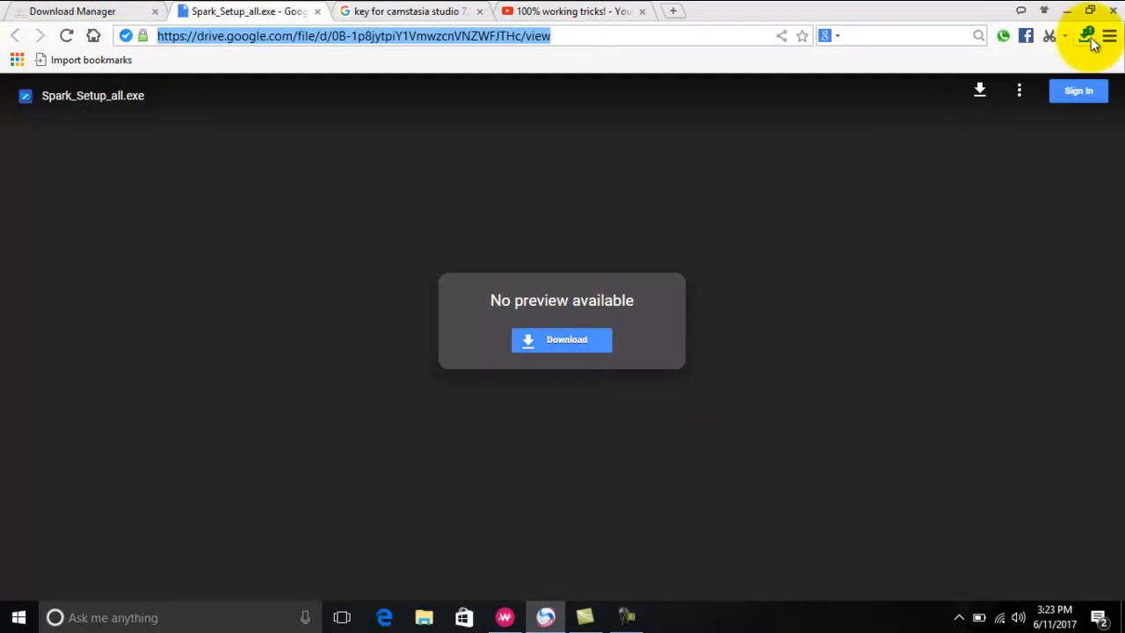
# Check Spark_Setup_all(1).exe in Download Manager, then close all four browser tabs
pyautogui.click(74, 12)
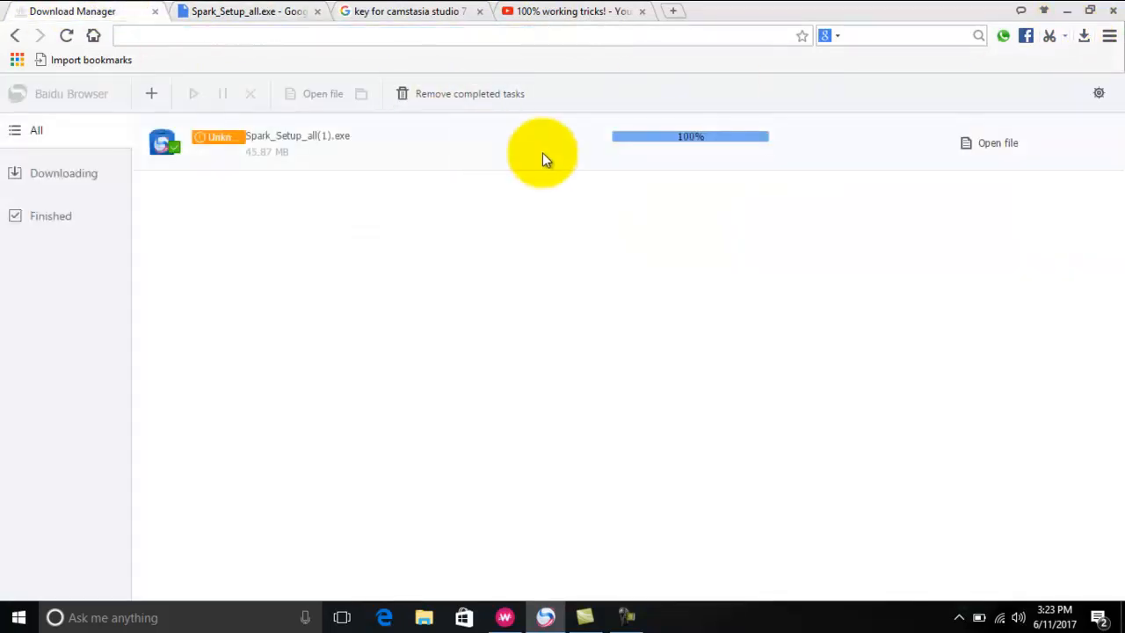
pyautogui.moveTo(325, 179)
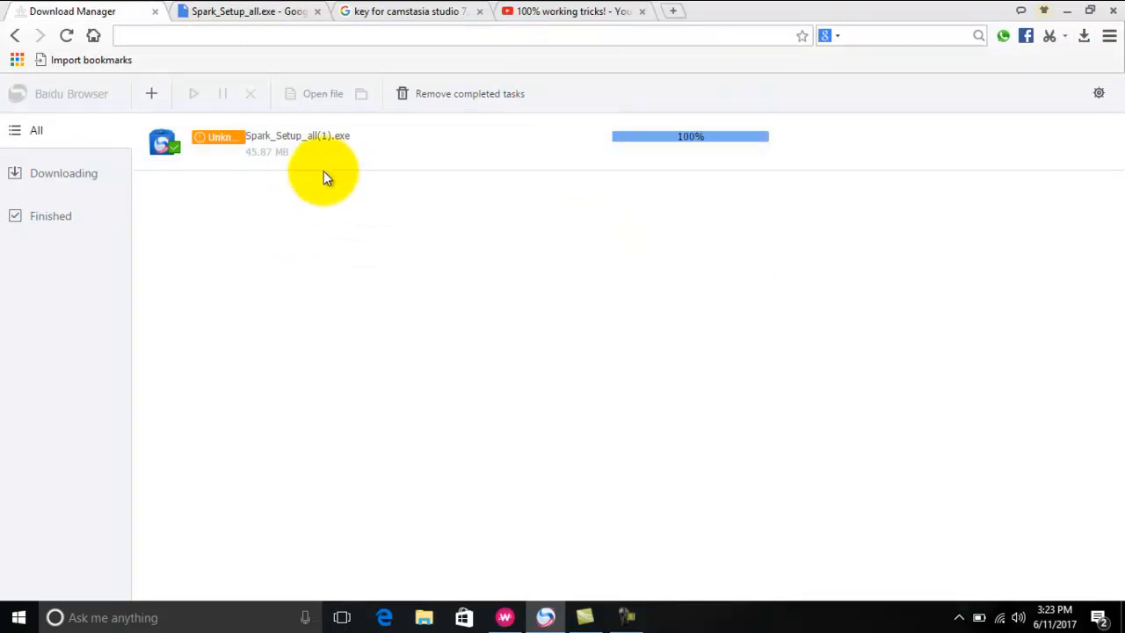
pyautogui.moveTo(991, 126)
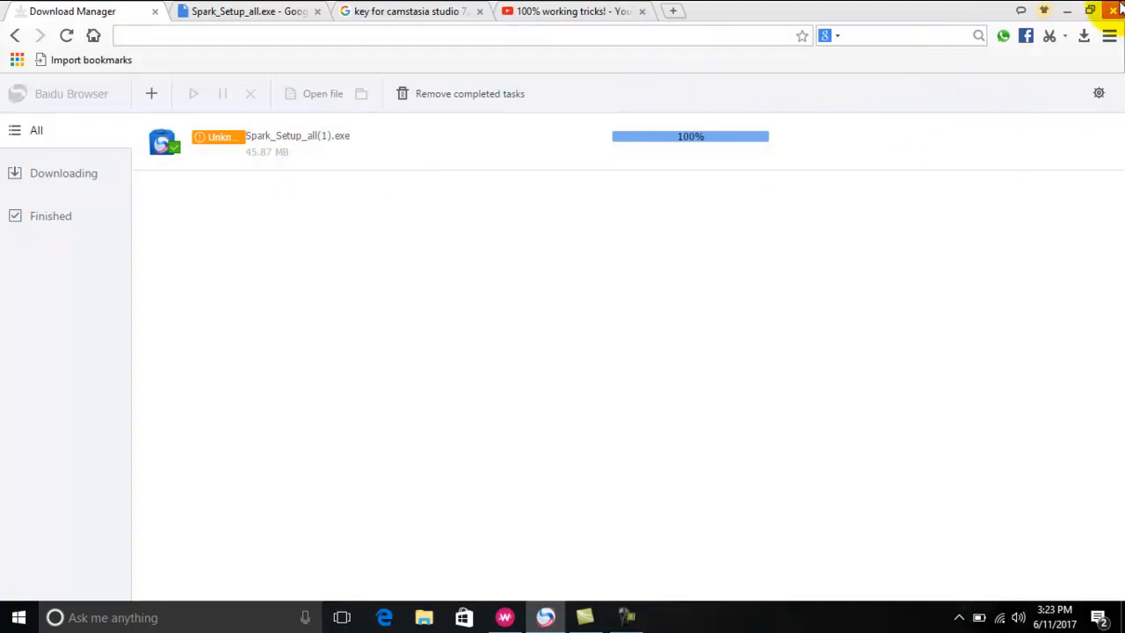
pyautogui.click(1114, 10)
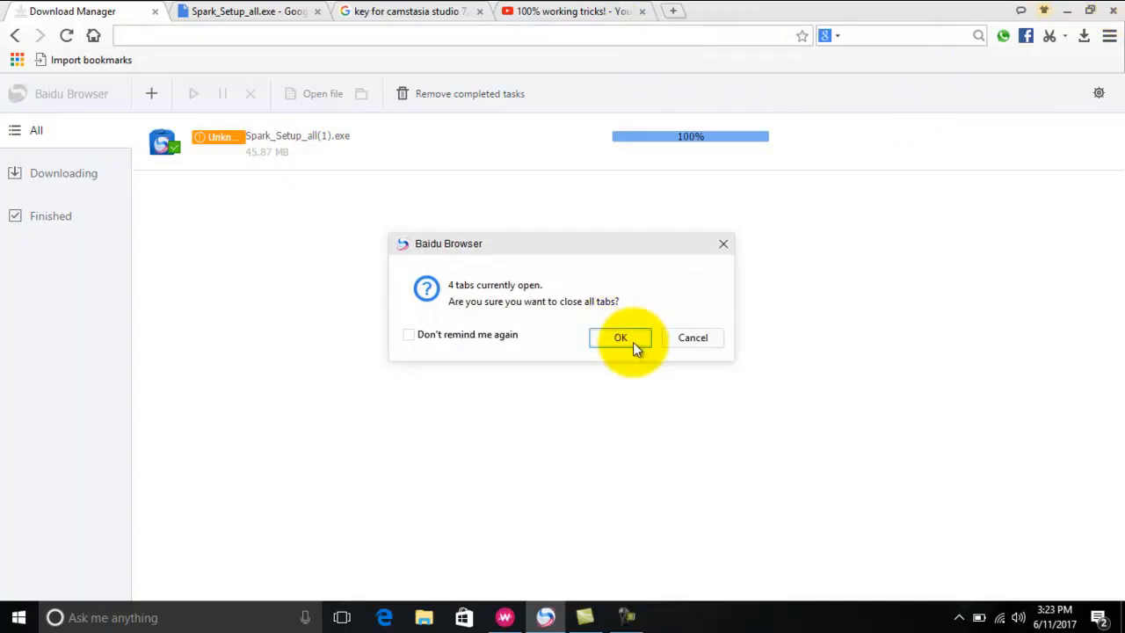
pyautogui.click(621, 337)
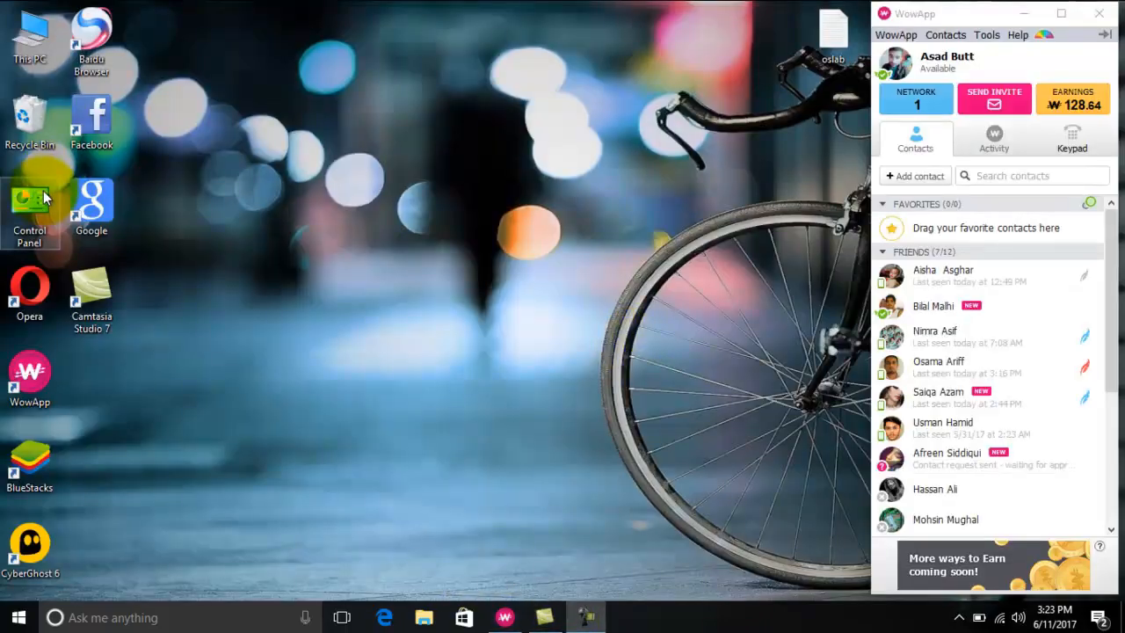
# Find Baidu Browser 43.23 Preview in Control Panel's installed programs list
pyautogui.doubleClick(29, 208)
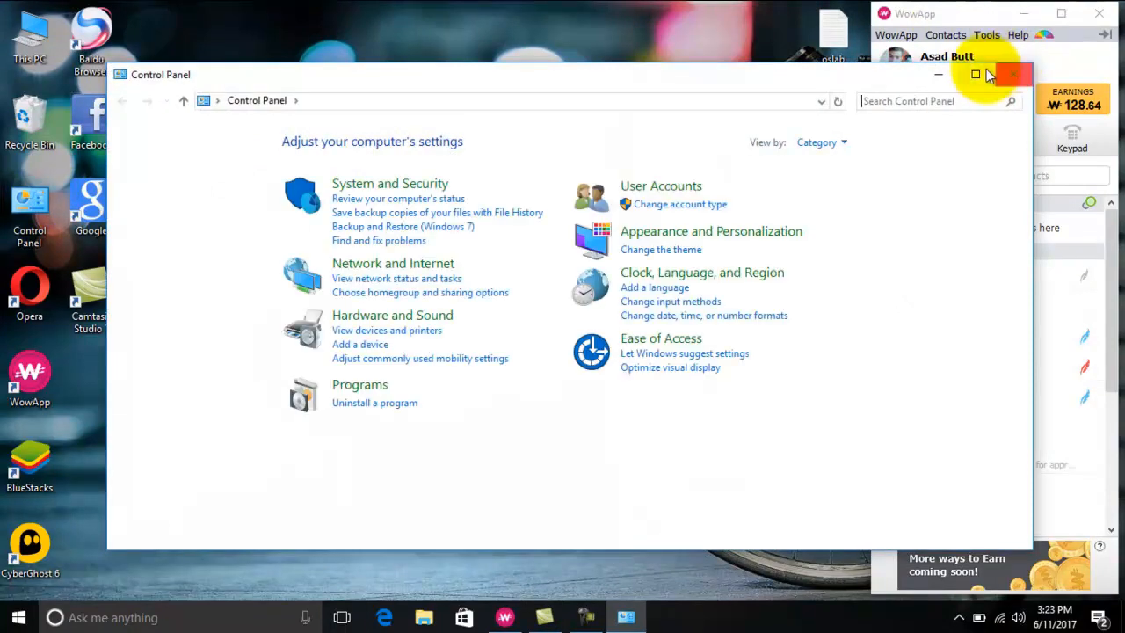
pyautogui.click(375, 403)
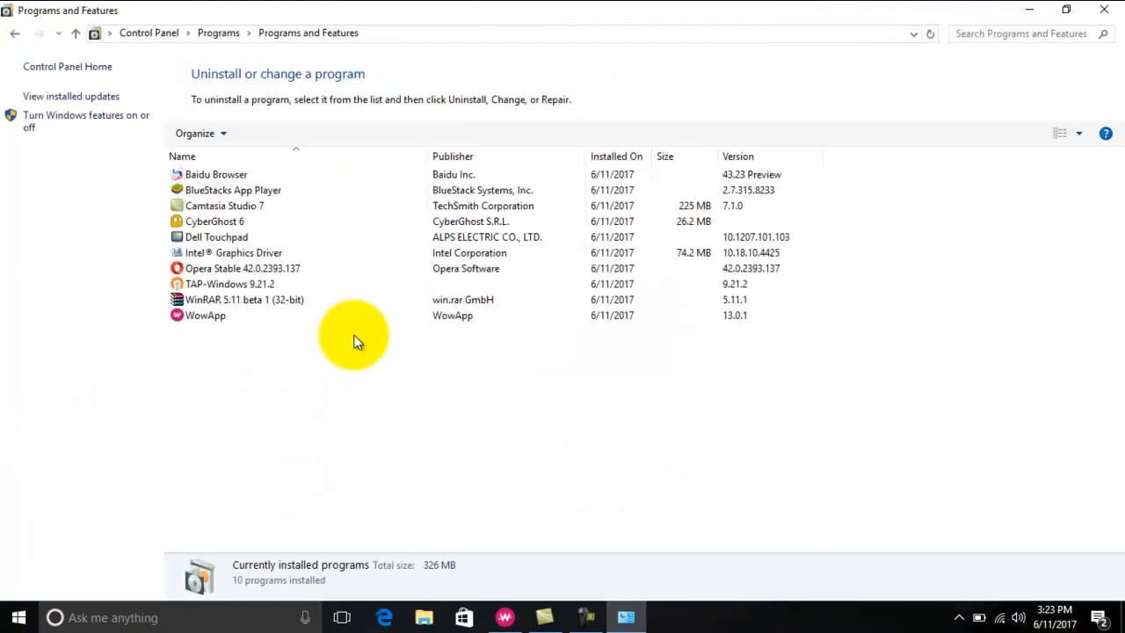
pyautogui.click(215, 174)
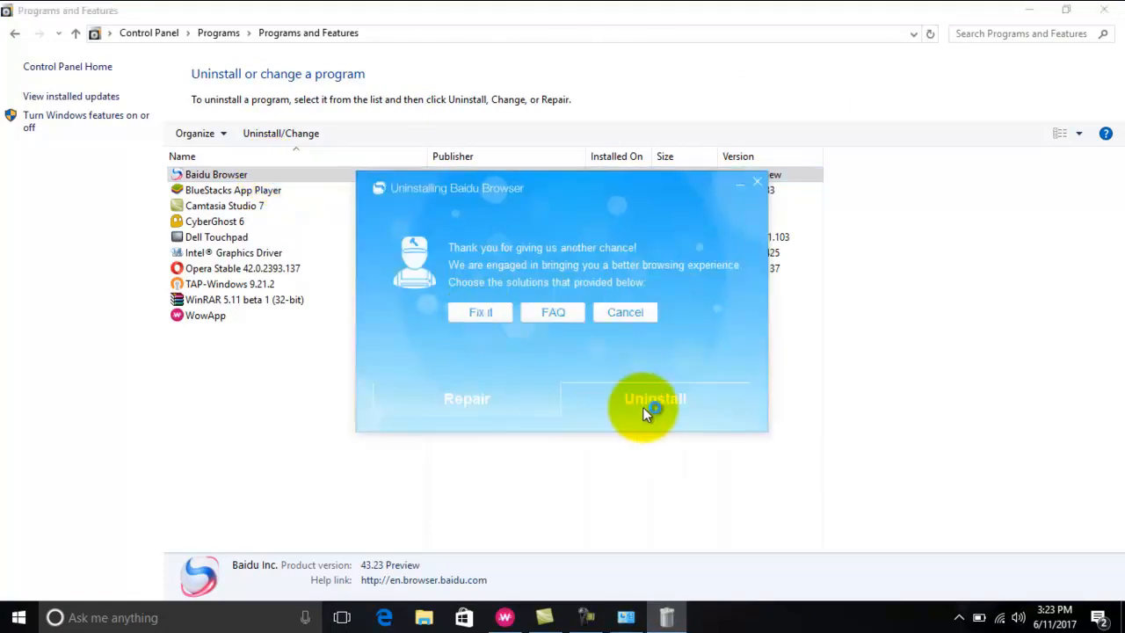
# Choose Uninstall over Repair and confirm removing Baidu Browser
pyautogui.click(655, 398)
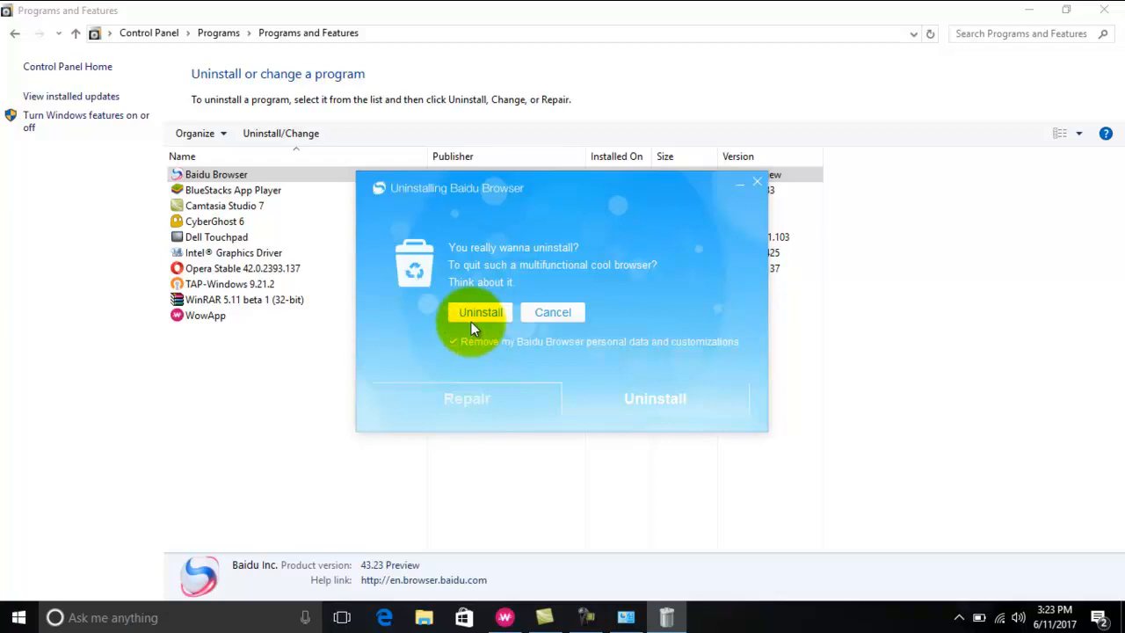
pyautogui.click(480, 312)
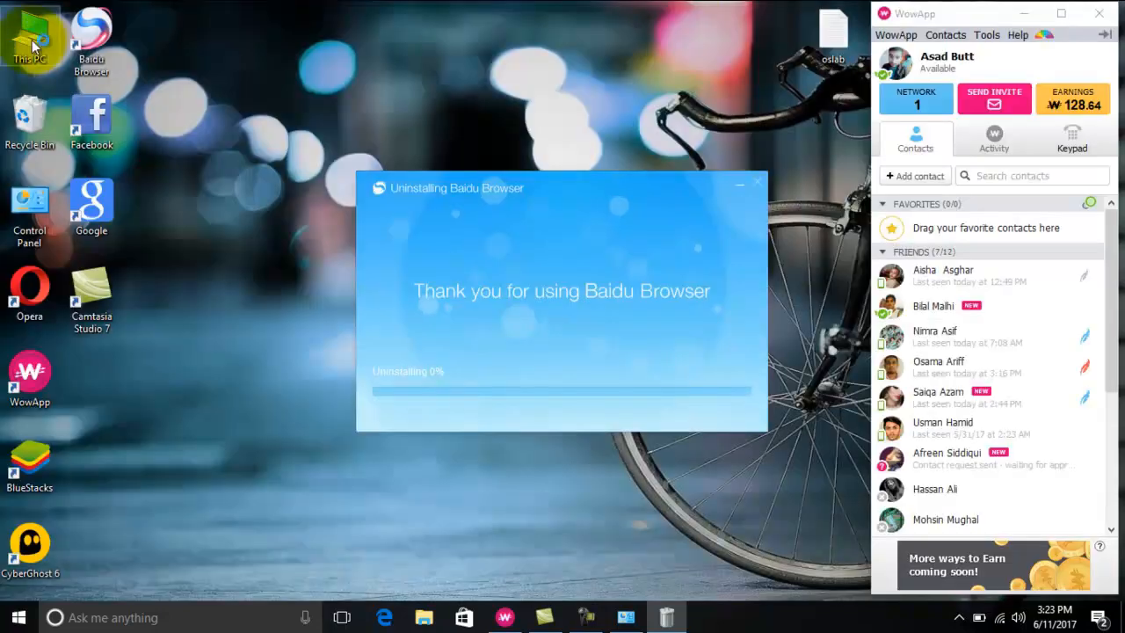
pyautogui.doubleClick(30, 42)
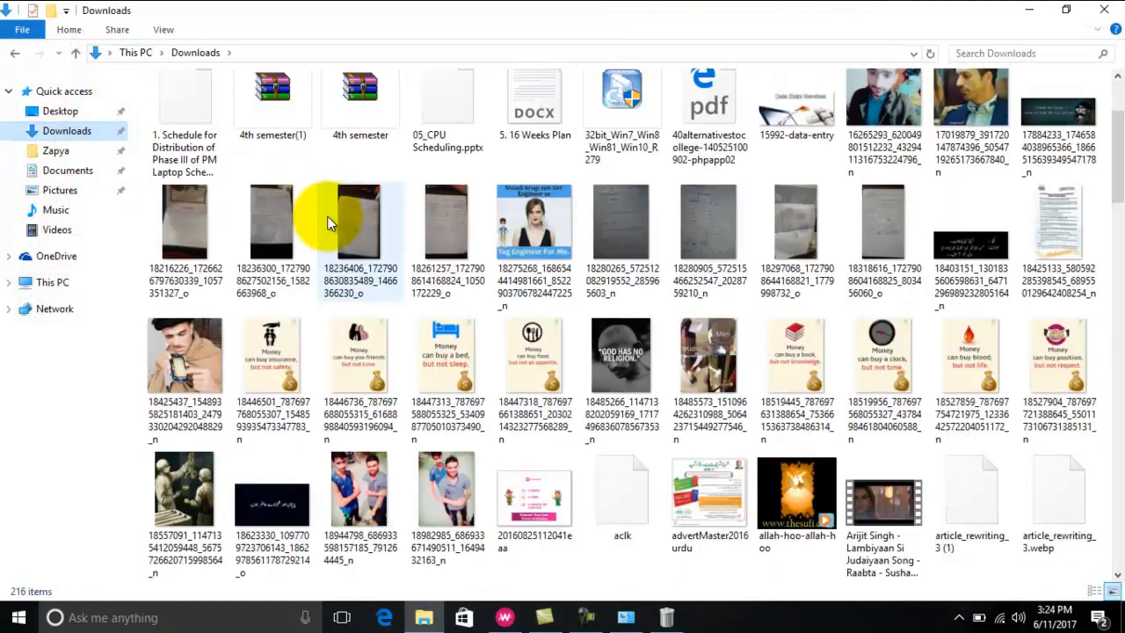
# Scroll Downloads and run the Spark_Setup_all(1) Baidu Browser installer
pyautogui.scroll(-3)
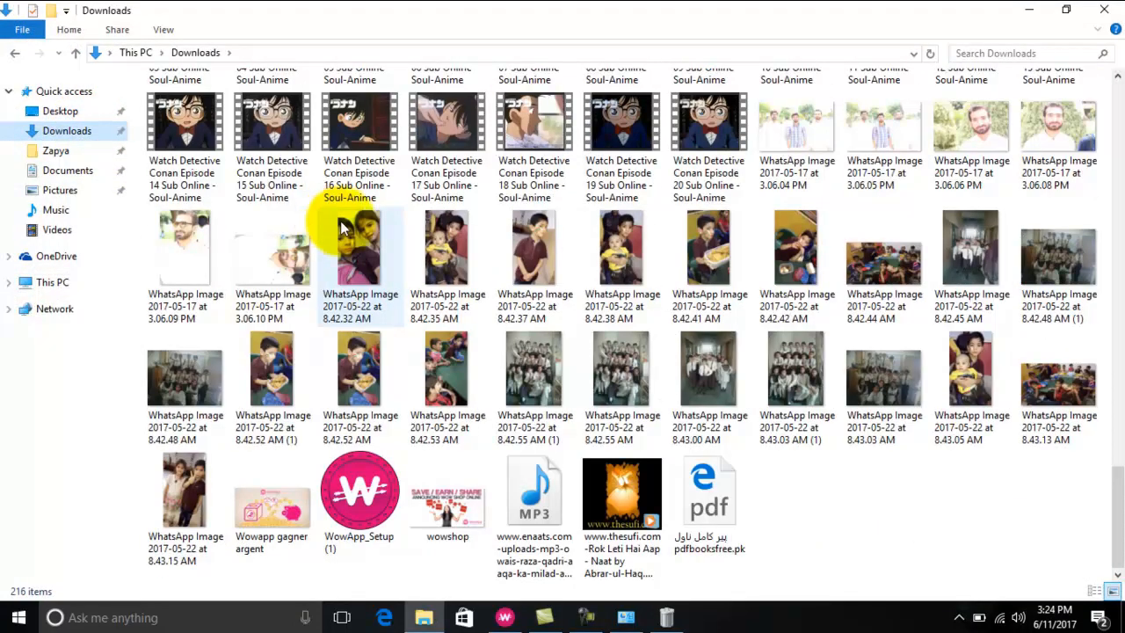
pyautogui.scroll(-3)
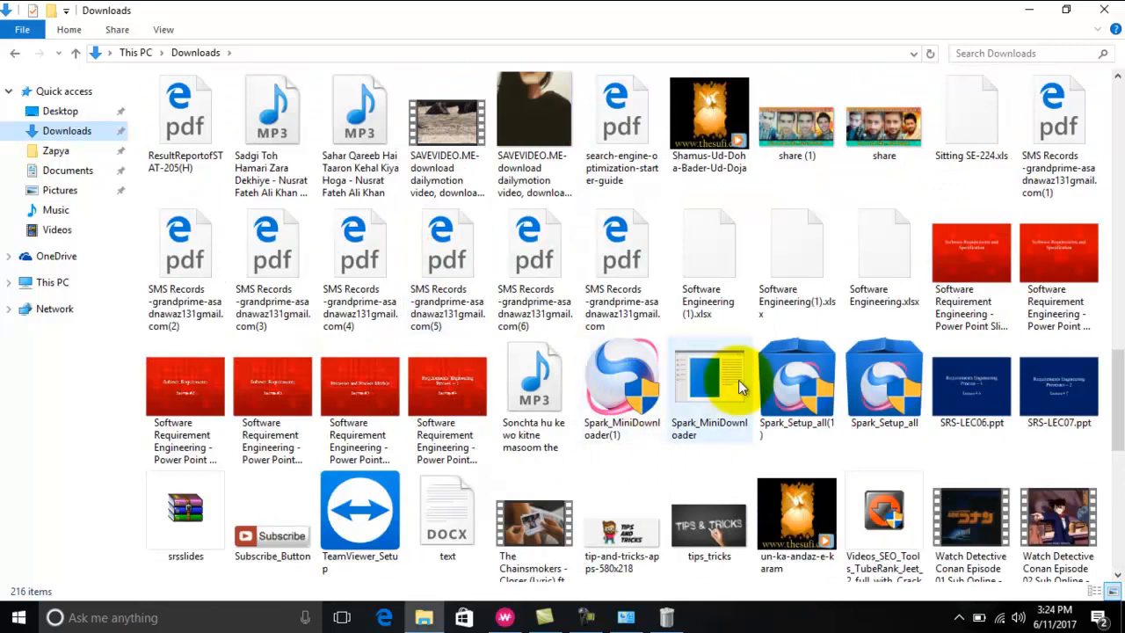
pyautogui.click(796, 387)
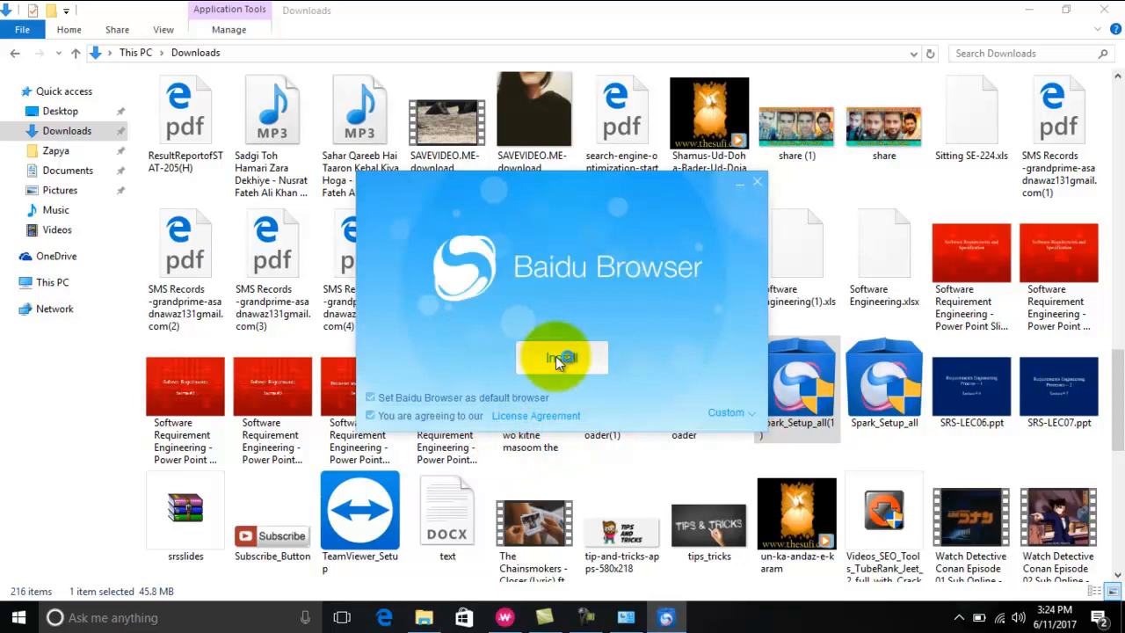
# Install Baidu Browser, ending on the new rendering engine welcome page
pyautogui.click(562, 358)
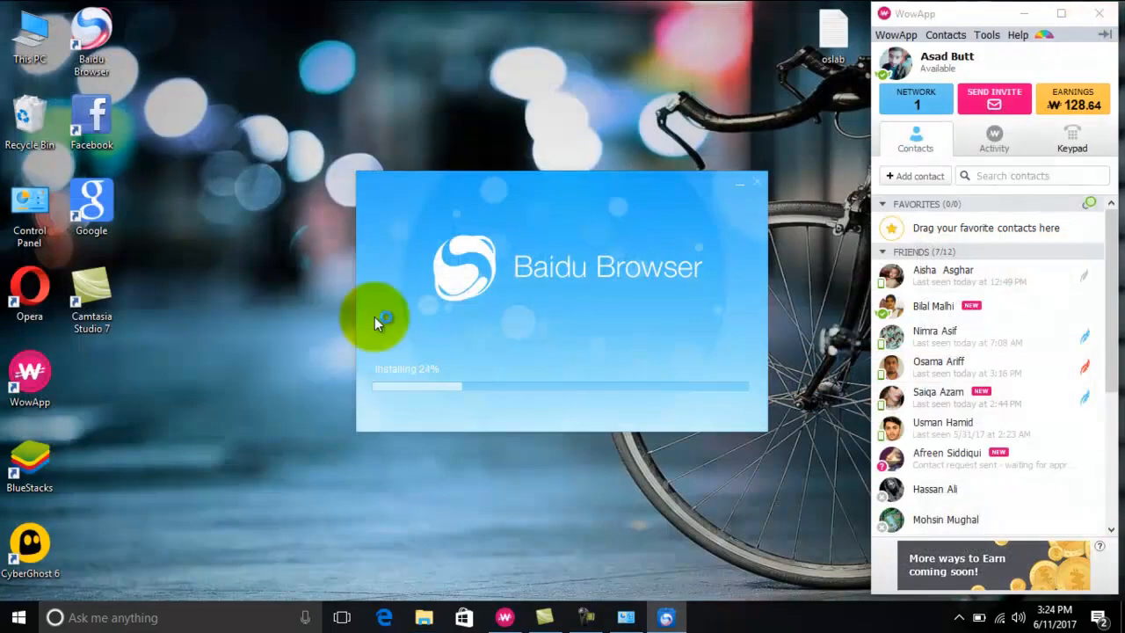
pyautogui.moveTo(431, 35)
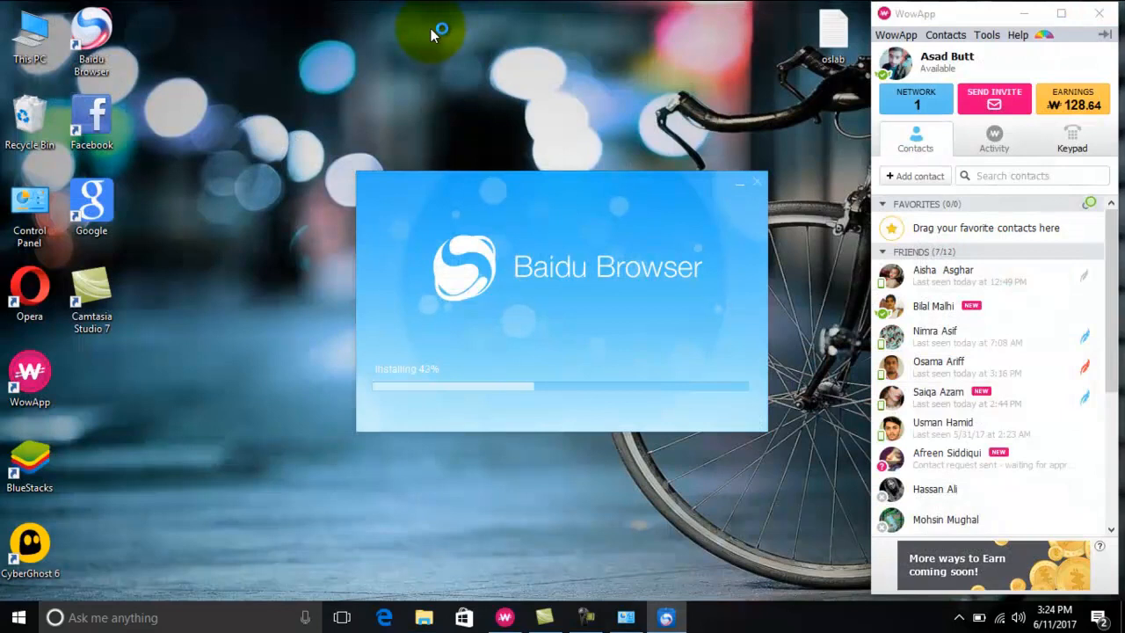
pyautogui.click(755, 182)
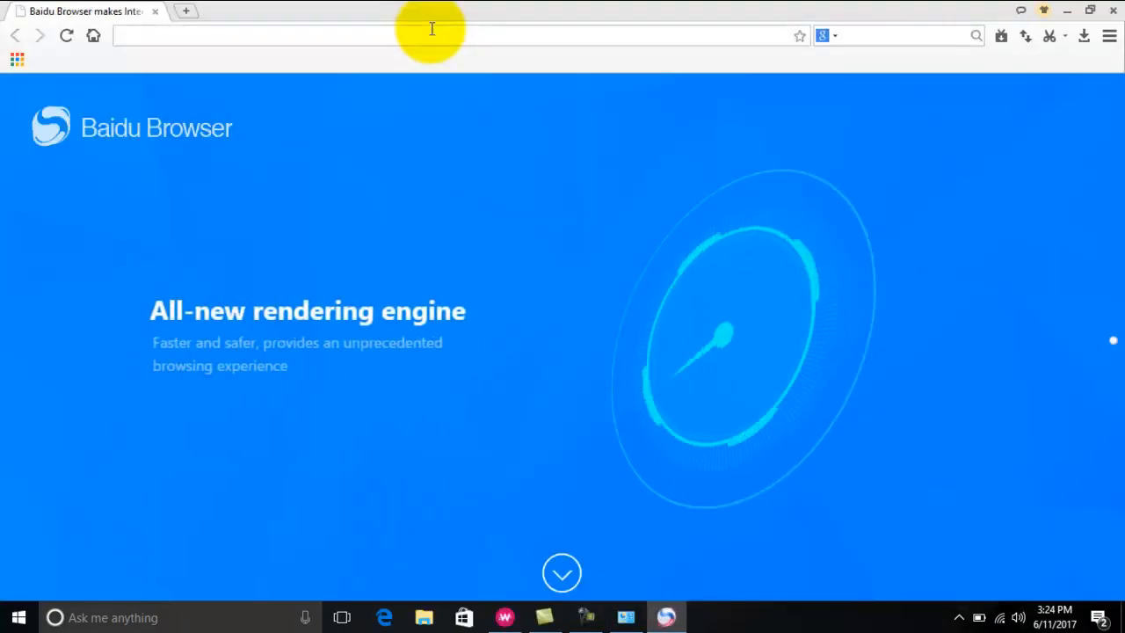
# Open a new tab with Google search and dismiss the default apps notice
pyautogui.click(186, 11)
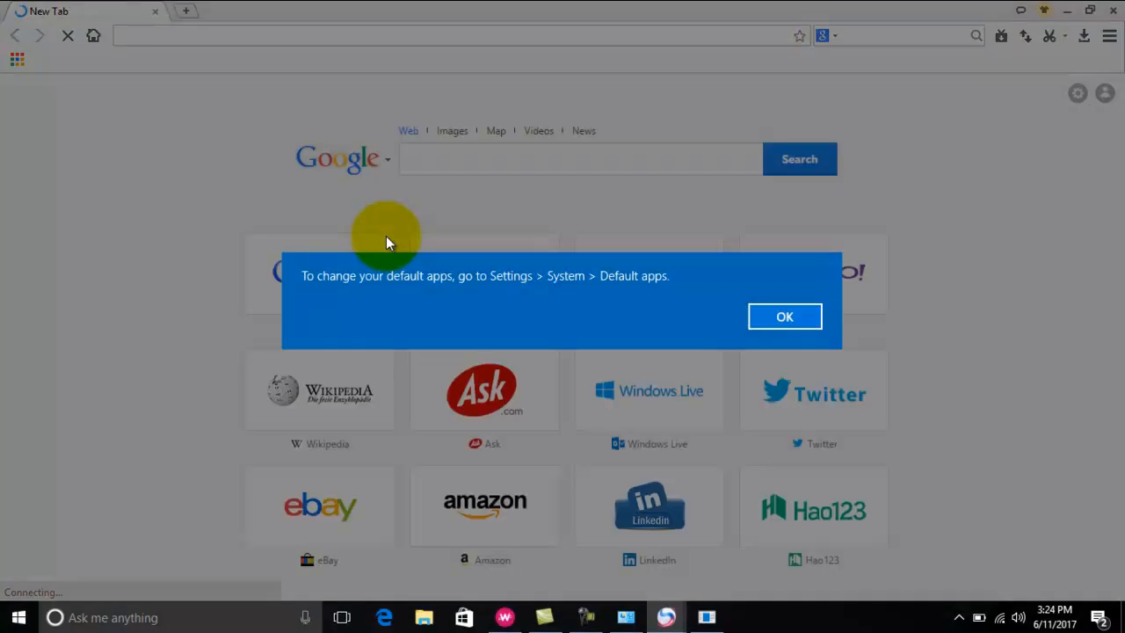
pyautogui.moveTo(611, 266)
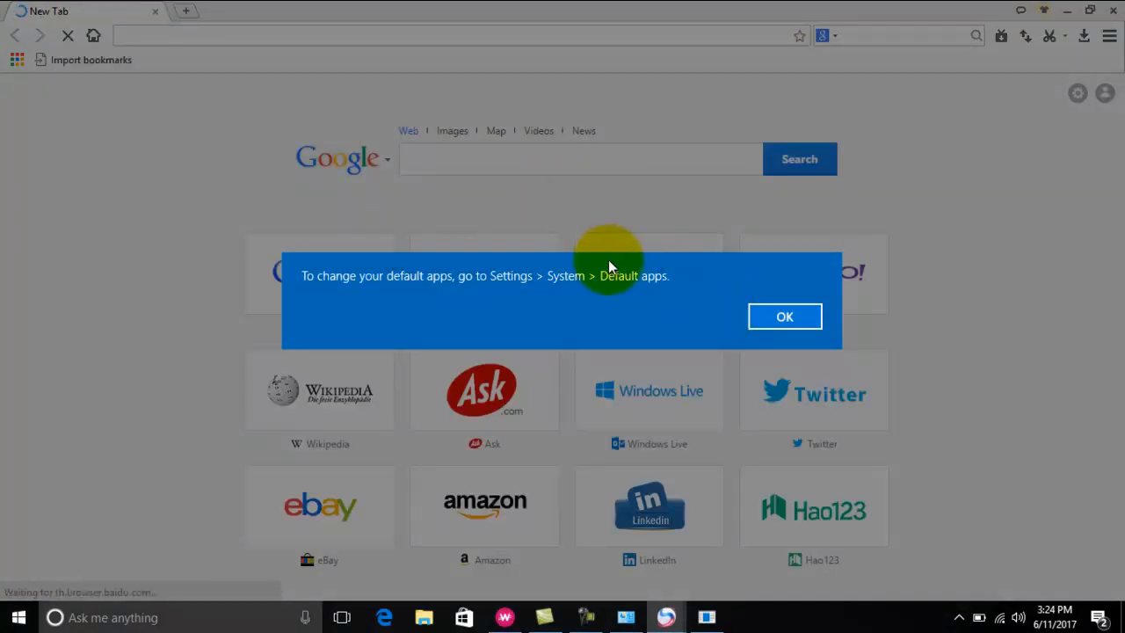
pyautogui.click(784, 316)
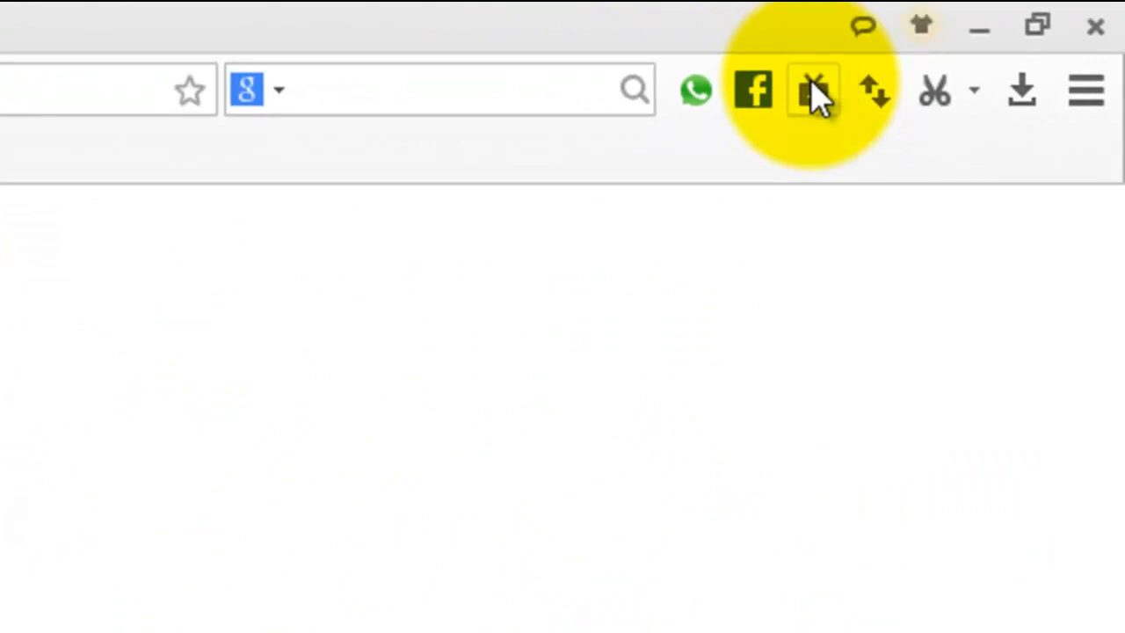
# Choose Youtube from the Media download button's Multimedia downloads panel
pyautogui.click(812, 91)
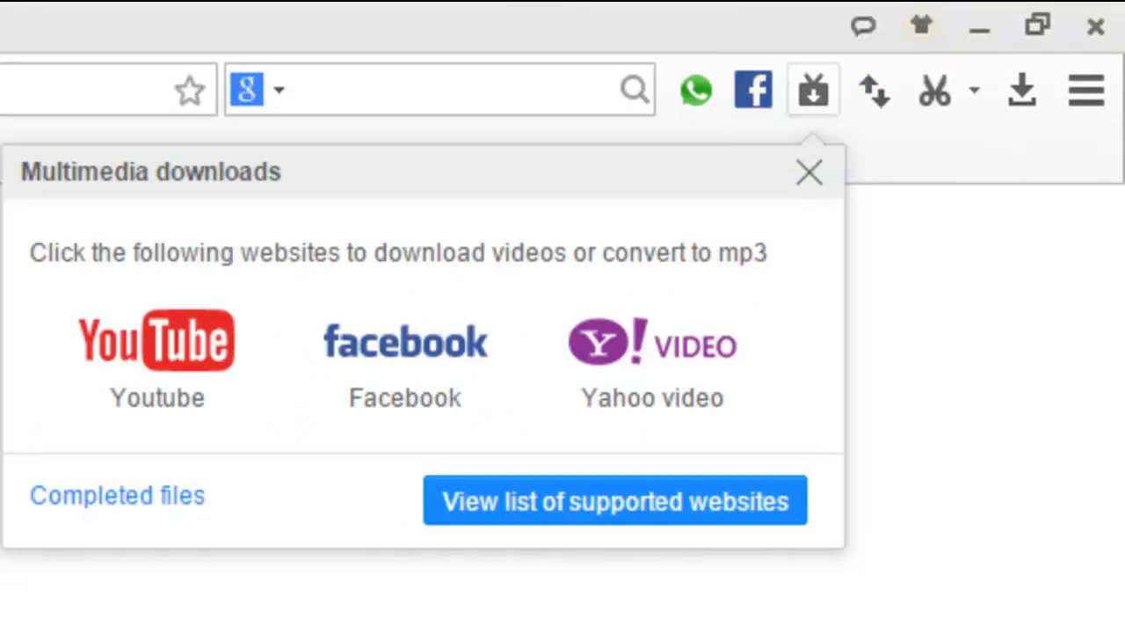
pyautogui.click(808, 173)
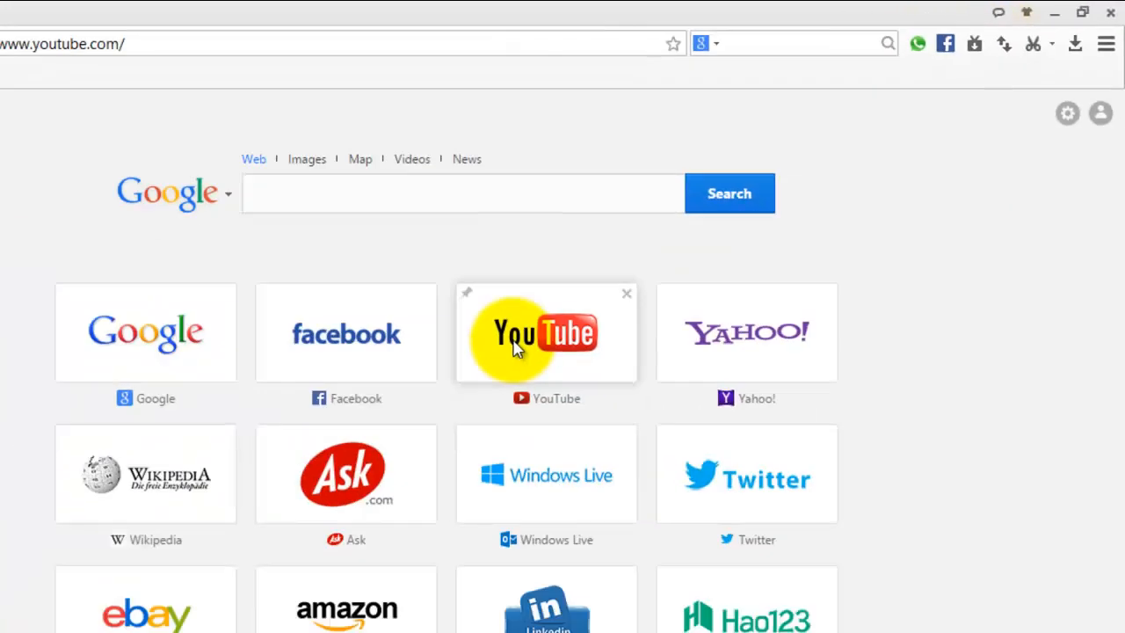
# Scroll the YouTube home page and play the Tubelight Official Trailer
pyautogui.click(537, 332)
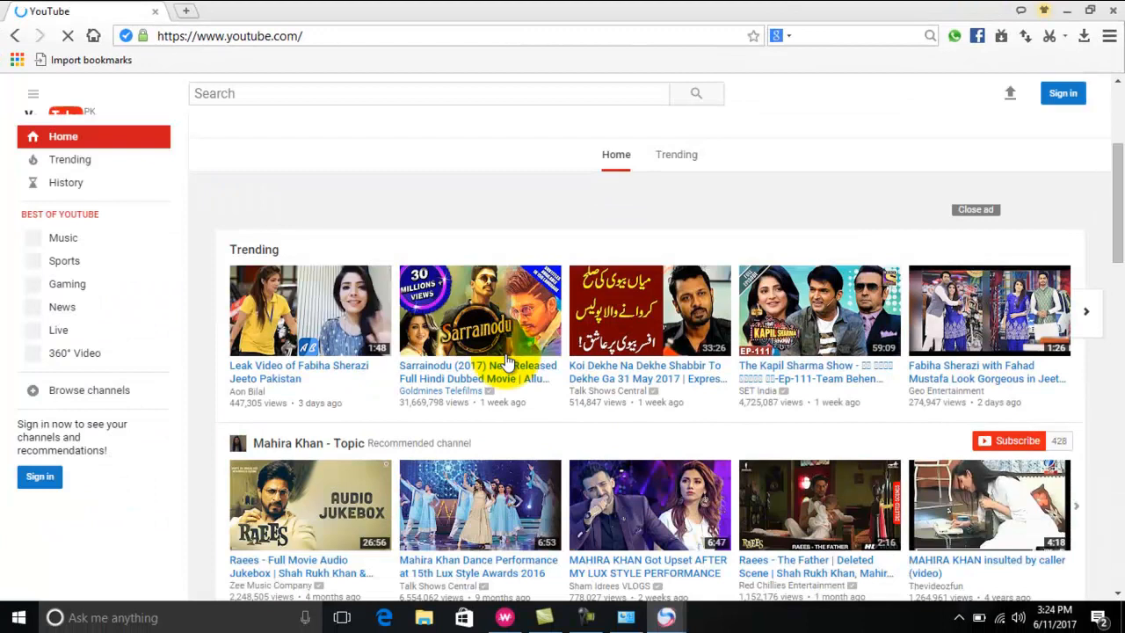
pyautogui.scroll(-3)
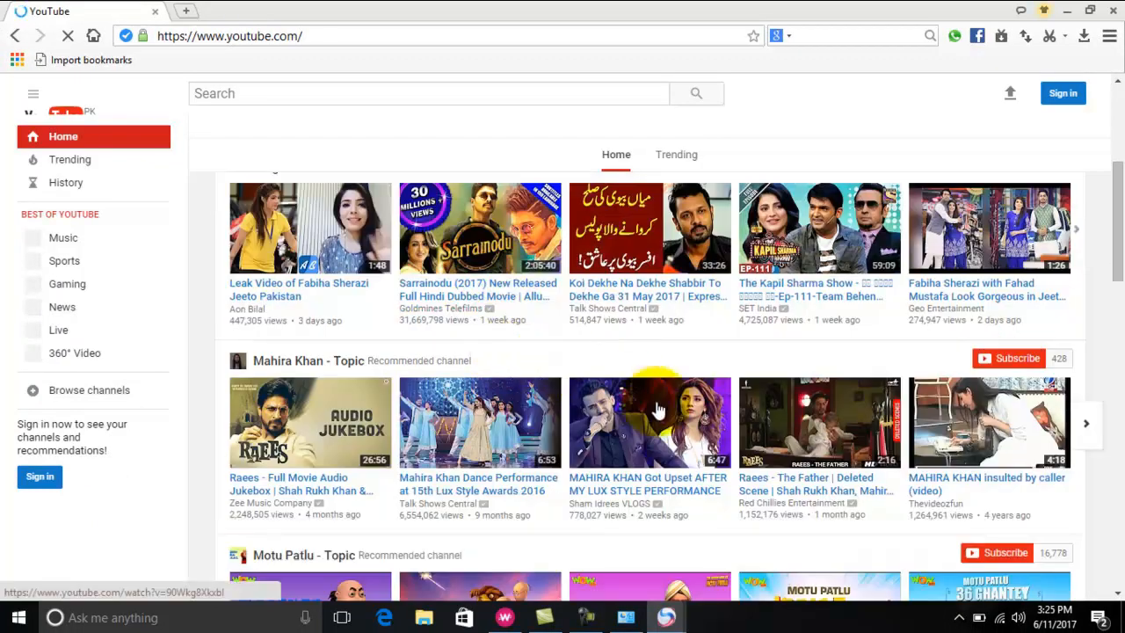
pyautogui.scroll(-3)
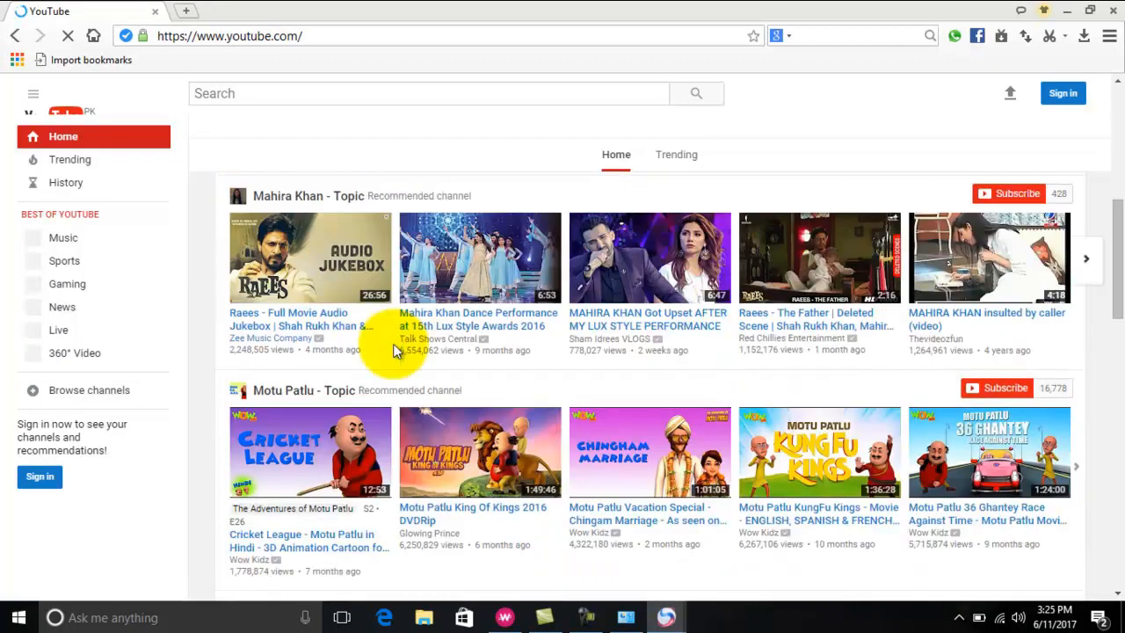
pyautogui.scroll(-3)
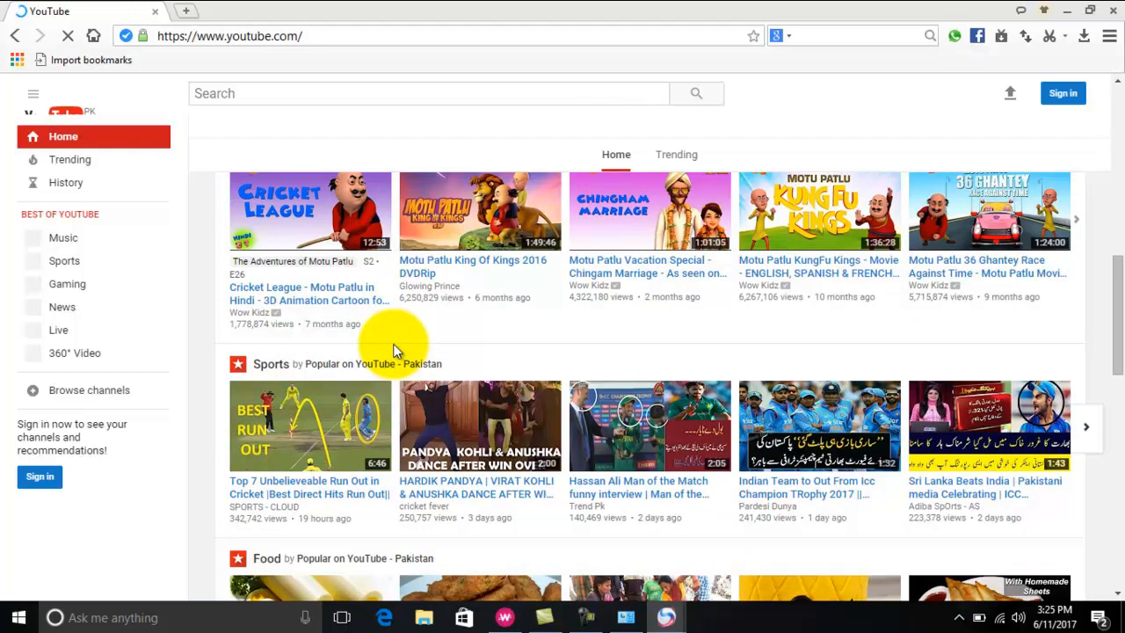
pyautogui.scroll(-3)
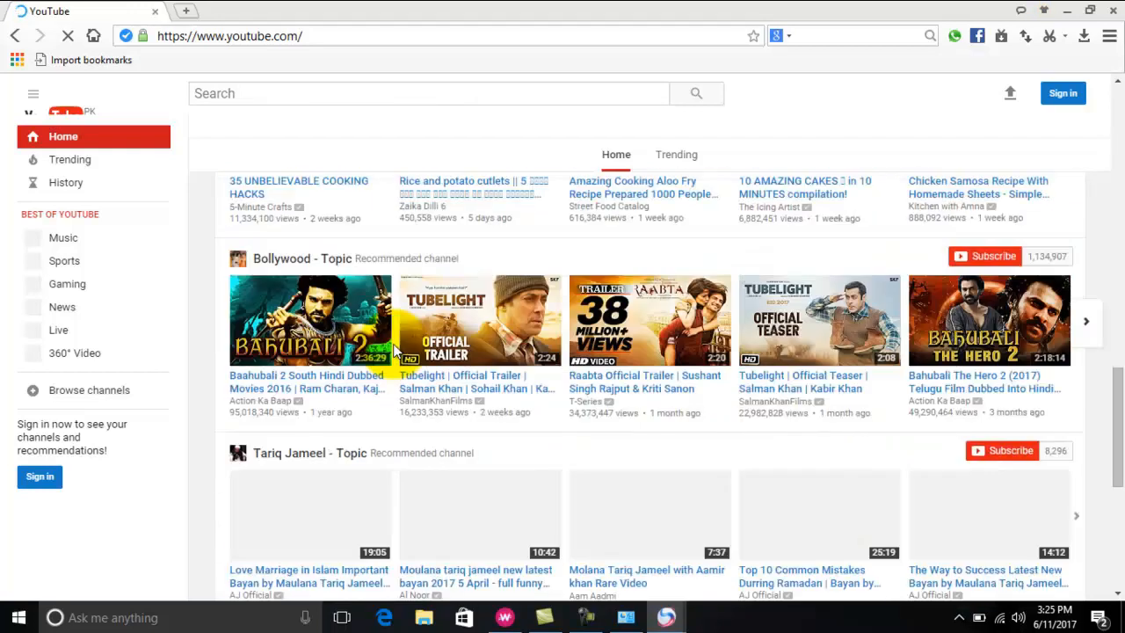
pyautogui.click(479, 319)
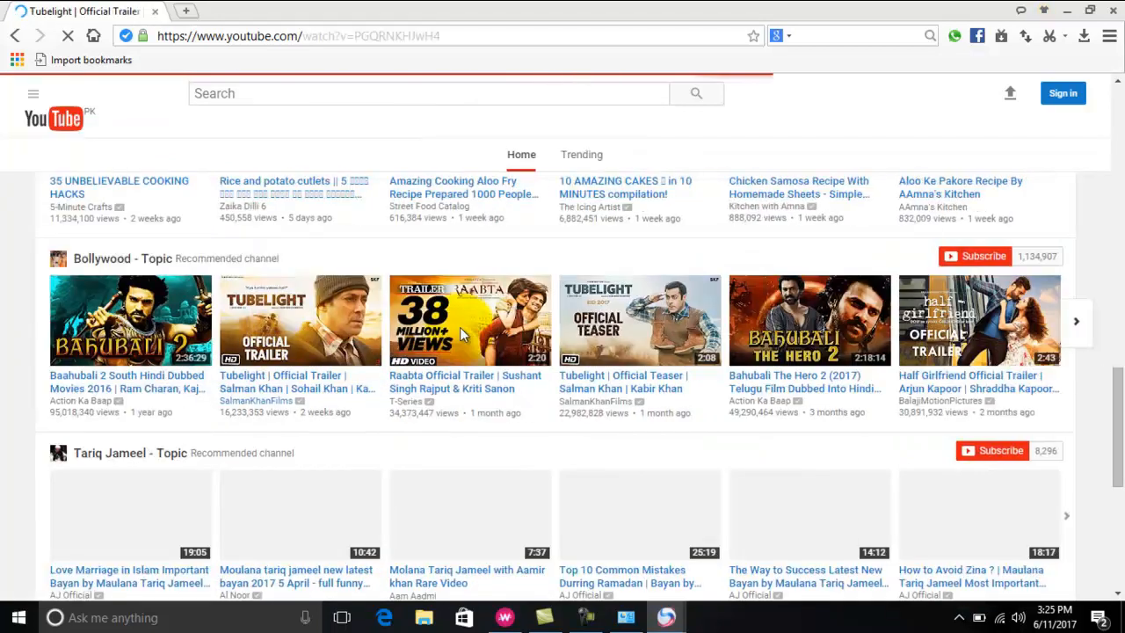
pyautogui.scroll(-3)
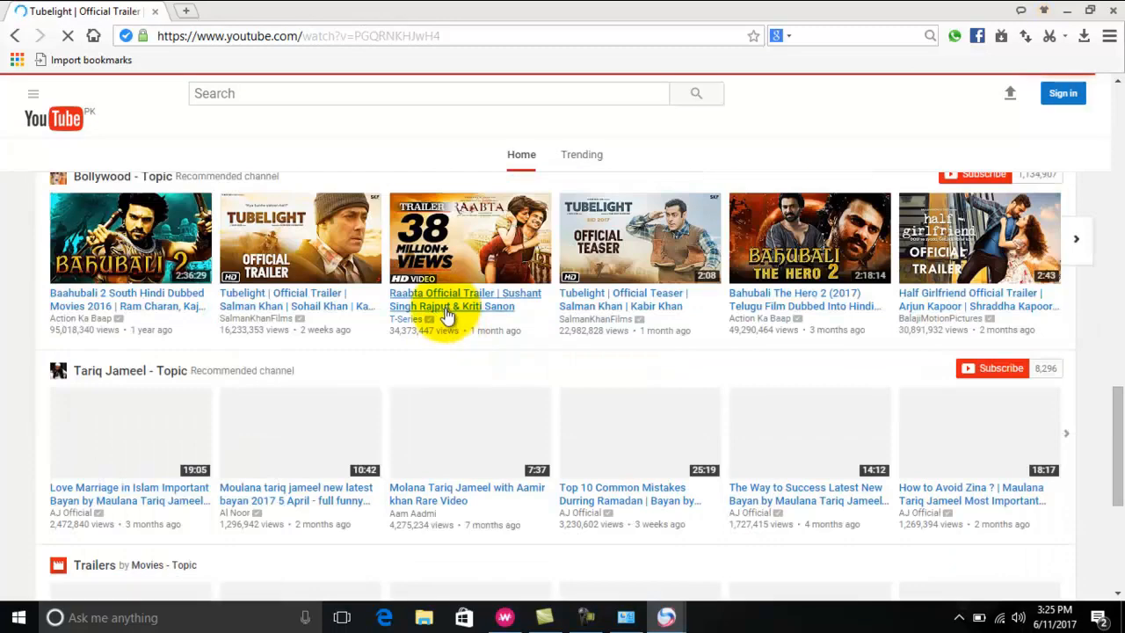
pyautogui.scroll(3)
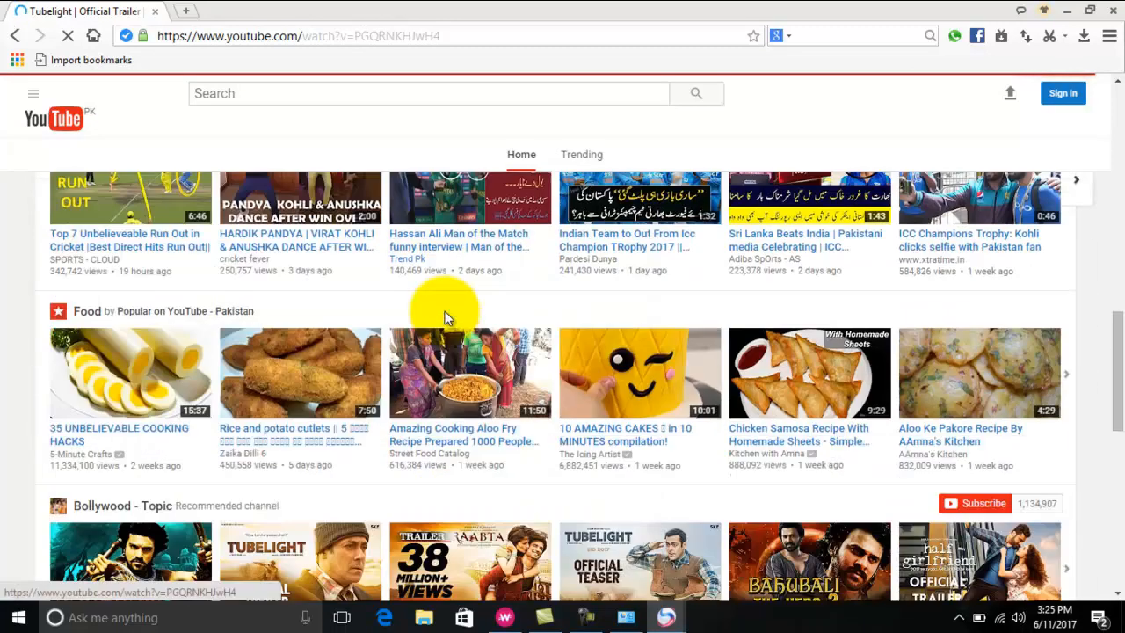
pyautogui.scroll(-3)
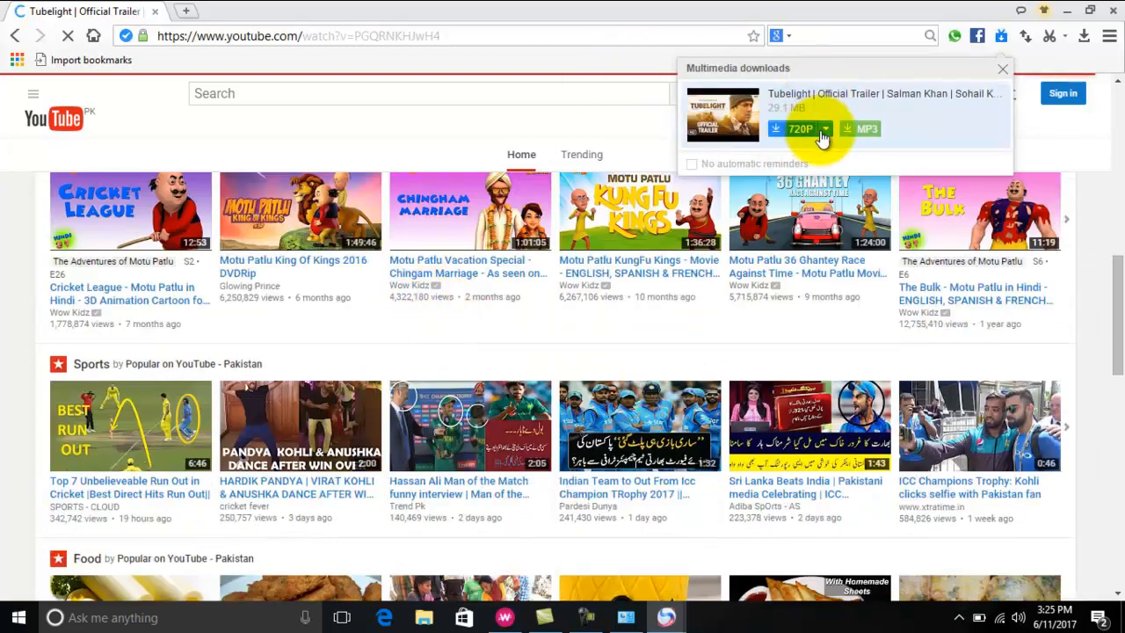
# Expand the 720P dropdown in Multimedia downloads to reveal the 360P option
pyautogui.click(823, 128)
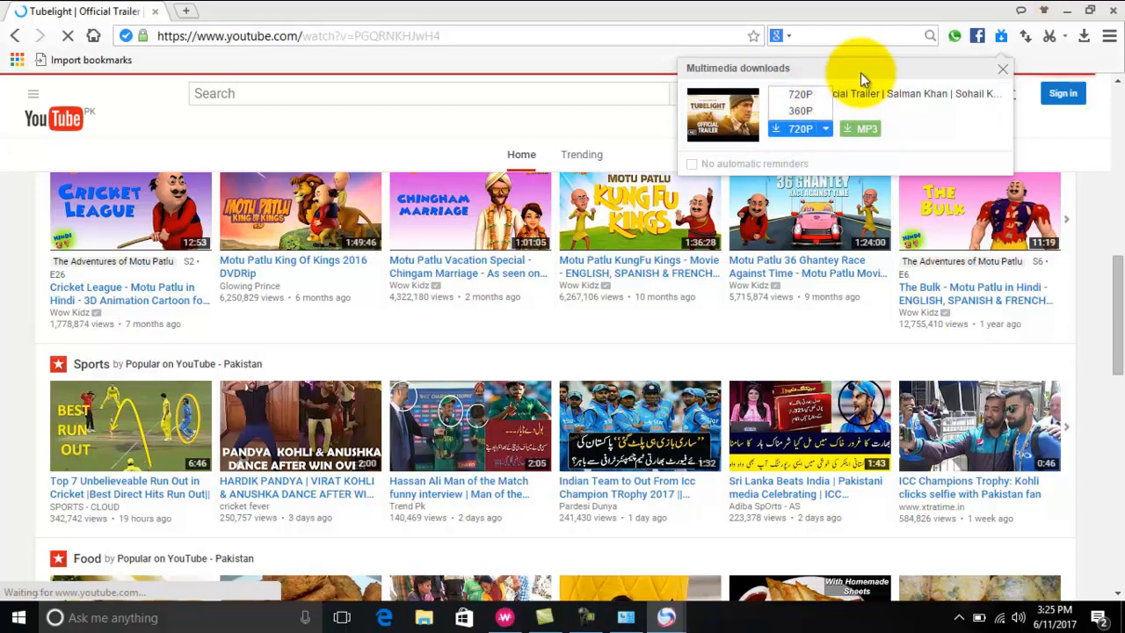
pyautogui.moveTo(576, 272)
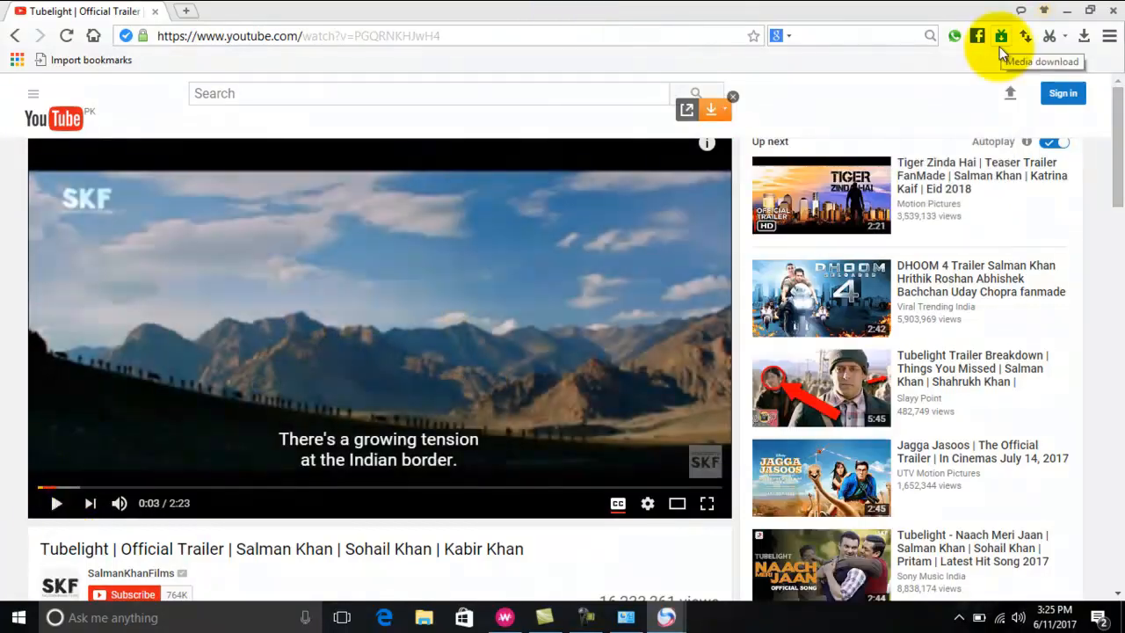
pyautogui.moveTo(990, 85)
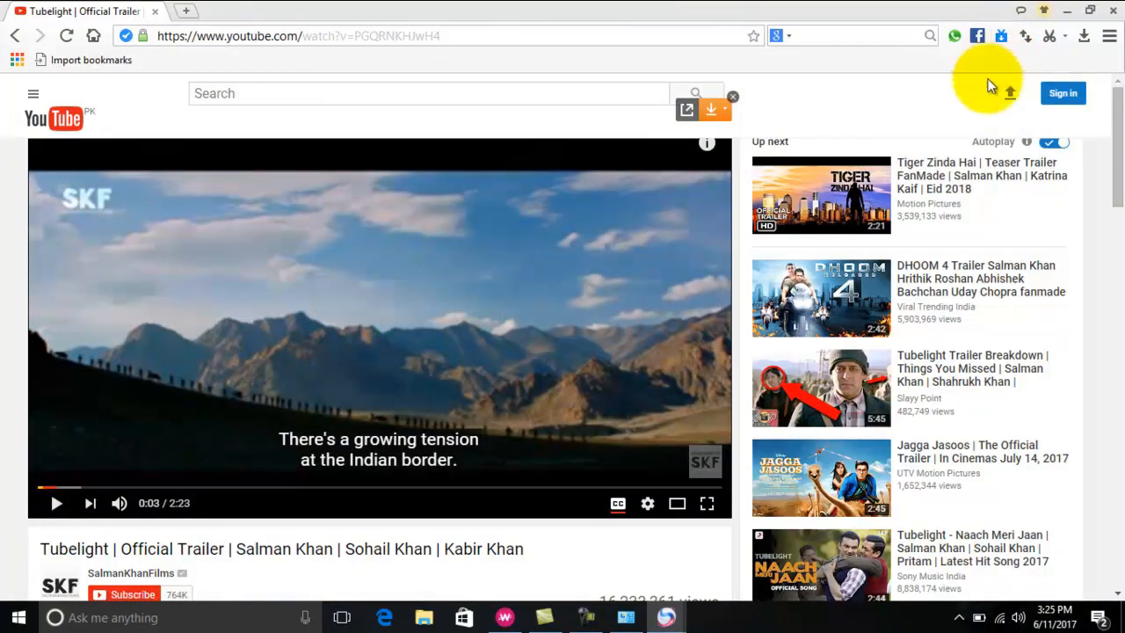
pyautogui.moveTo(448, 206)
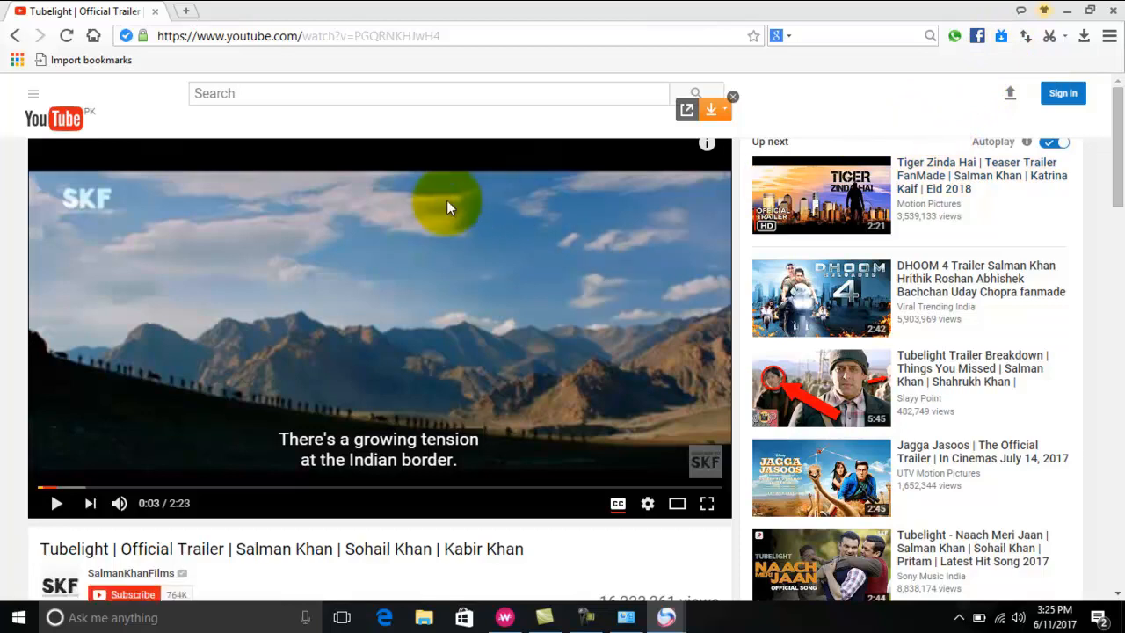
pyautogui.moveTo(439, 213)
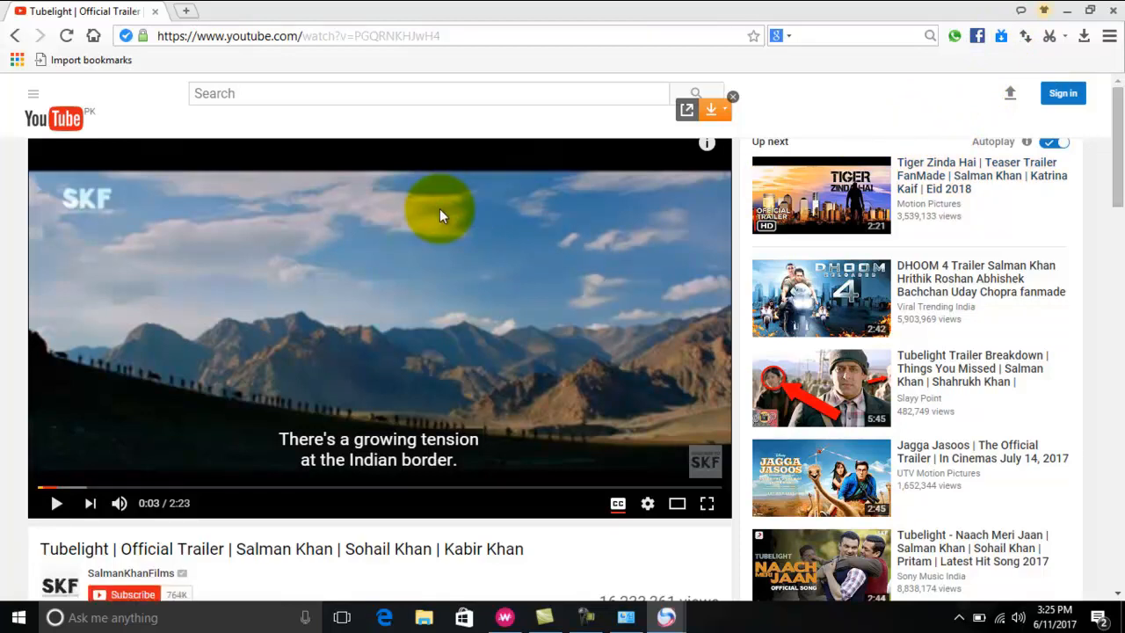